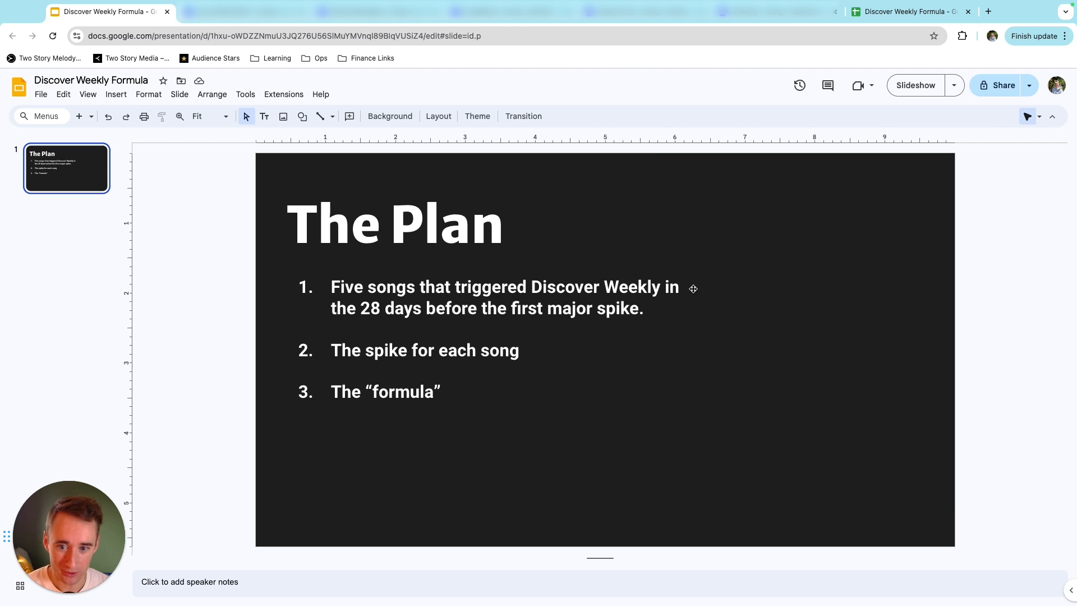
{"action": "mouse_move", "coordinate": [711, 274]}
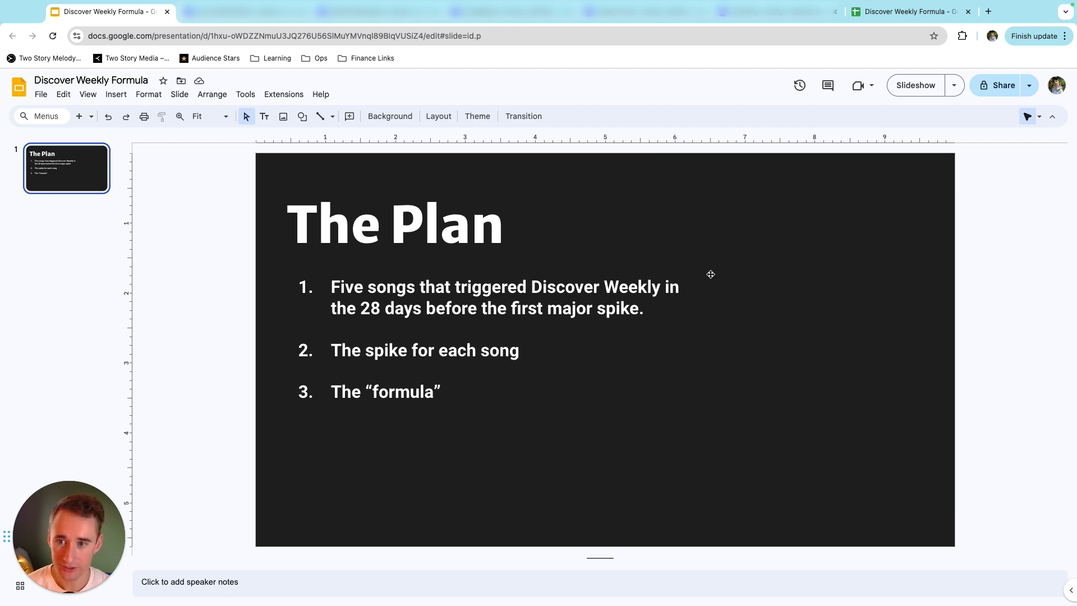
{"action": "mouse_move", "coordinate": [504, 194]}
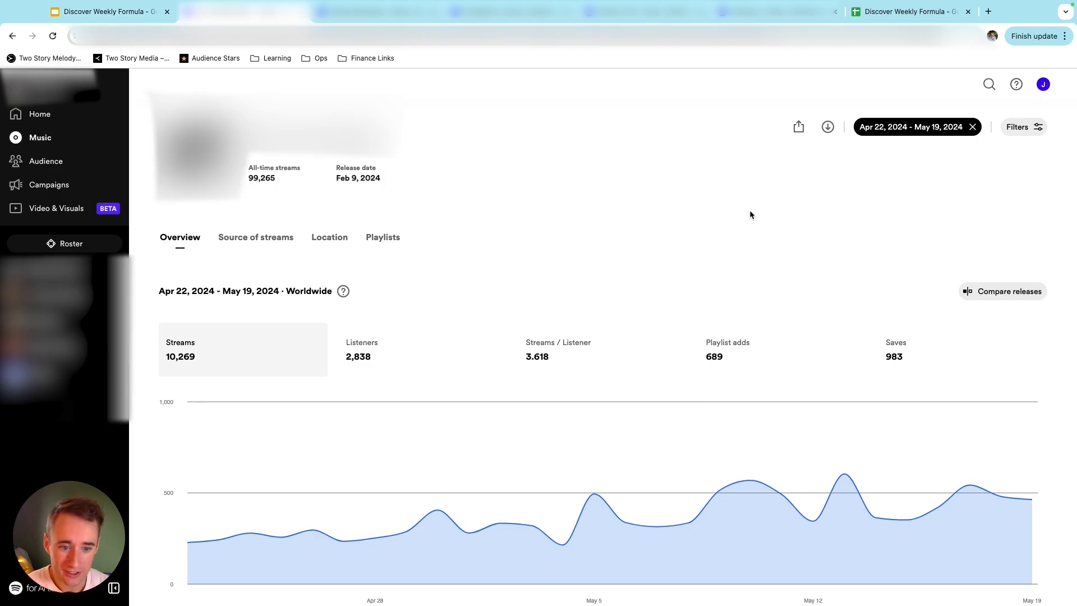
{"action": "mouse_move", "coordinate": [762, 242]}
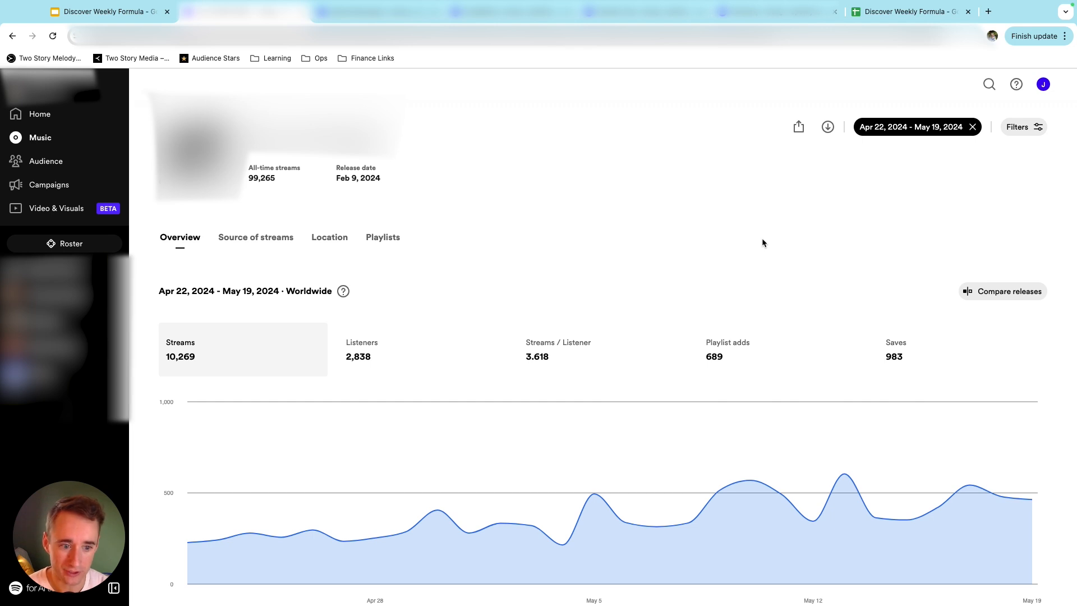
Review the first song's Apr 22–May 20 streams, clear the date range, and view Source of streams.
{"action": "scroll", "scroll_direction": "down", "scroll_amount": 3}
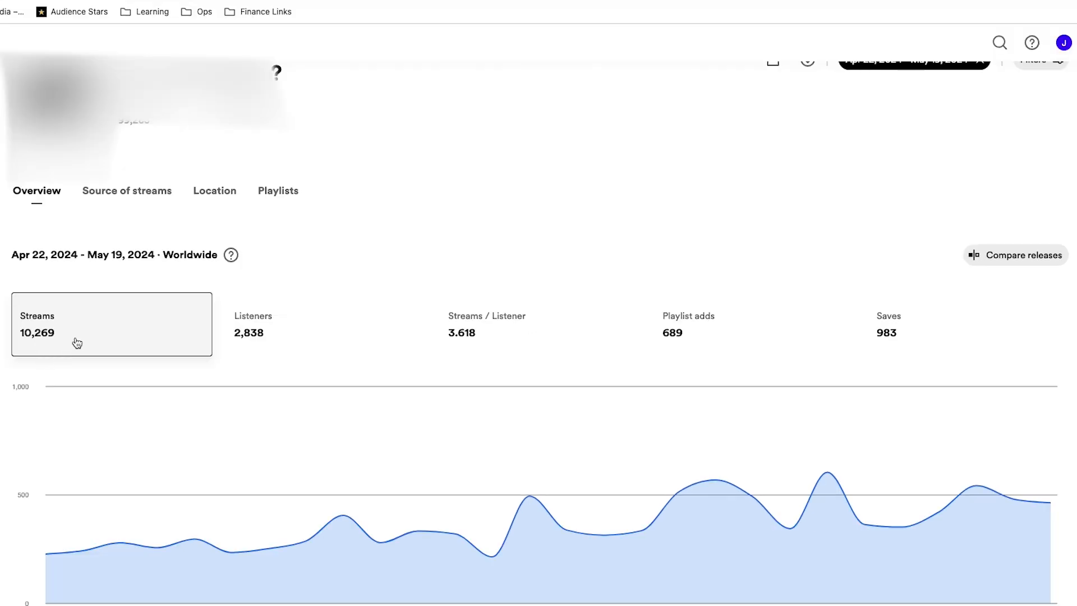
{"action": "left_click", "coordinate": [486, 324]}
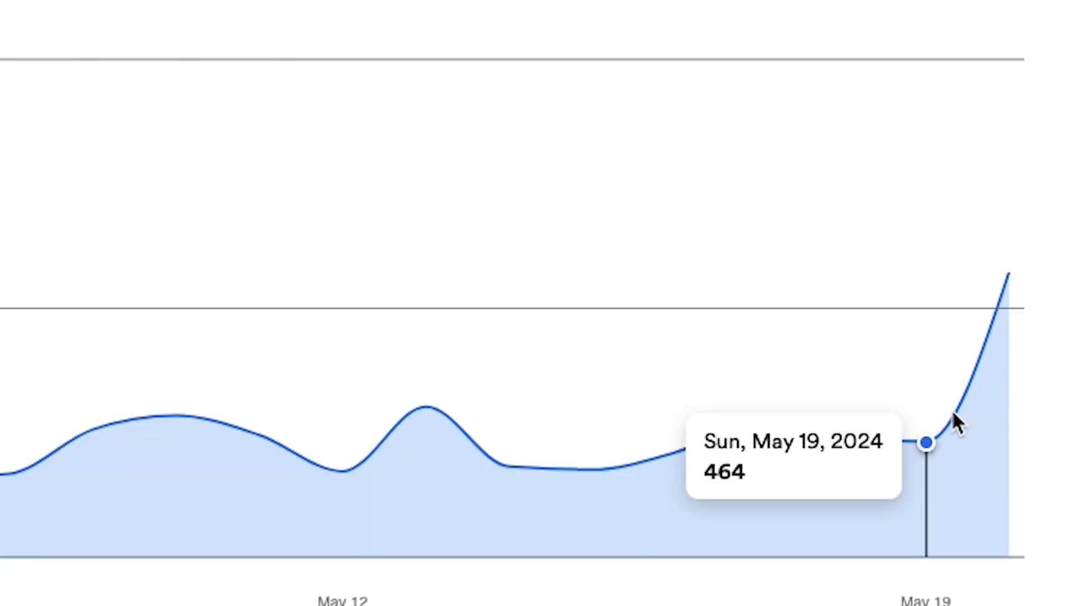
{"action": "mouse_move", "coordinate": [1008, 341]}
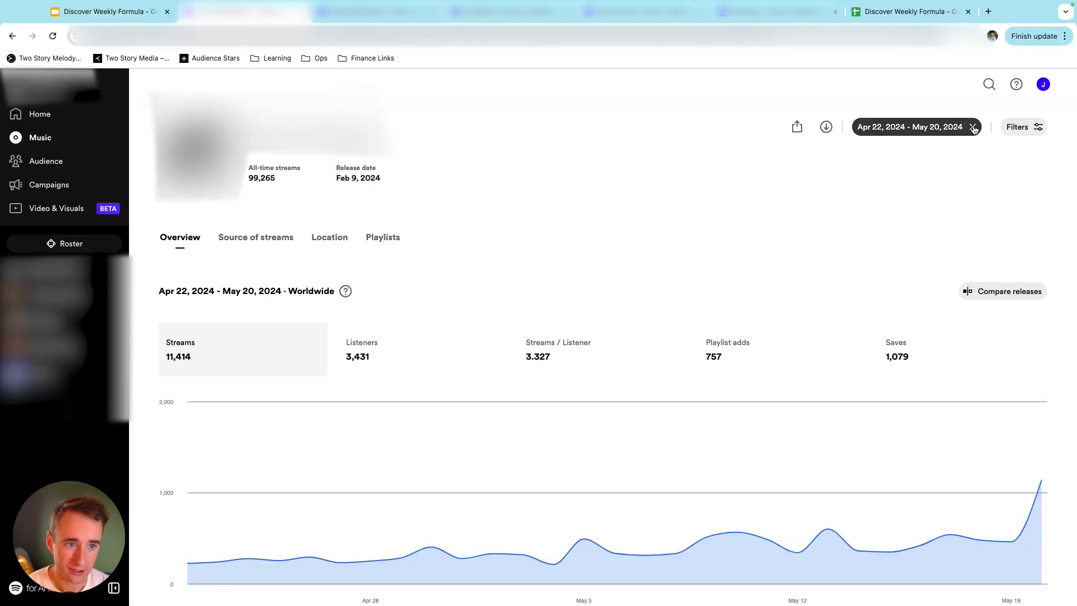
{"action": "left_click", "coordinate": [972, 126]}
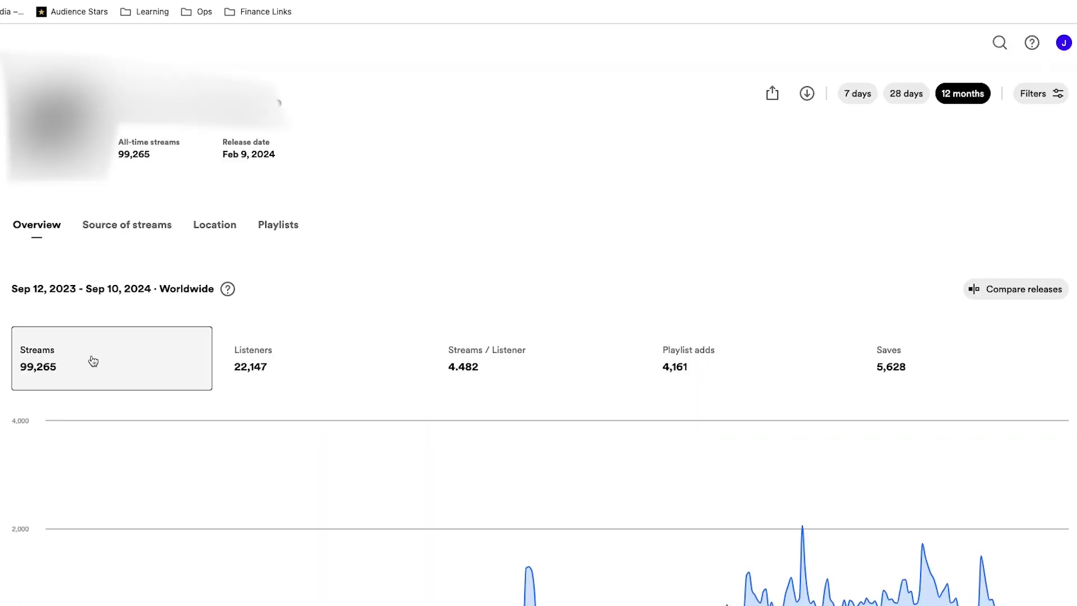
{"action": "mouse_move", "coordinate": [89, 376]}
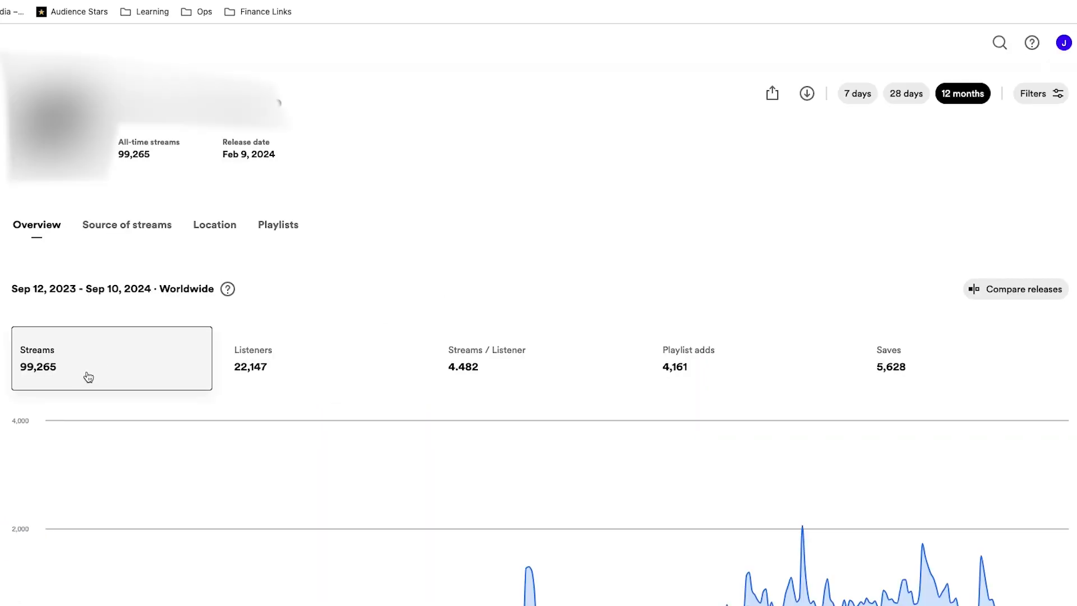
{"action": "left_click", "coordinate": [126, 224]}
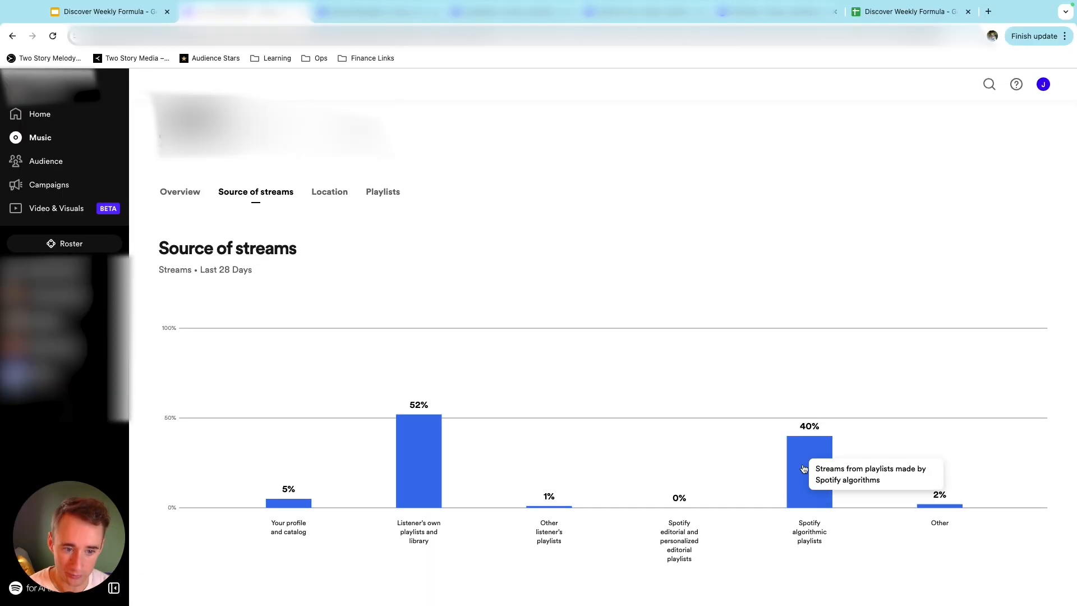
{"action": "mouse_move", "coordinate": [339, 101]}
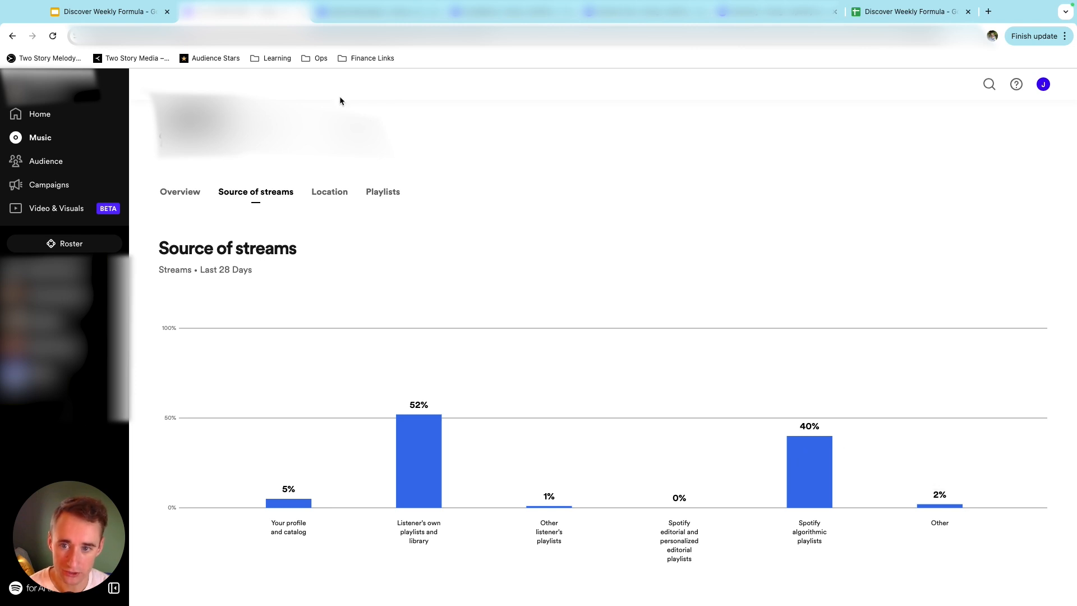
Open the second song, review its streams through Aug 19, then clear the range for 12 months.
{"action": "left_click", "coordinate": [180, 192]}
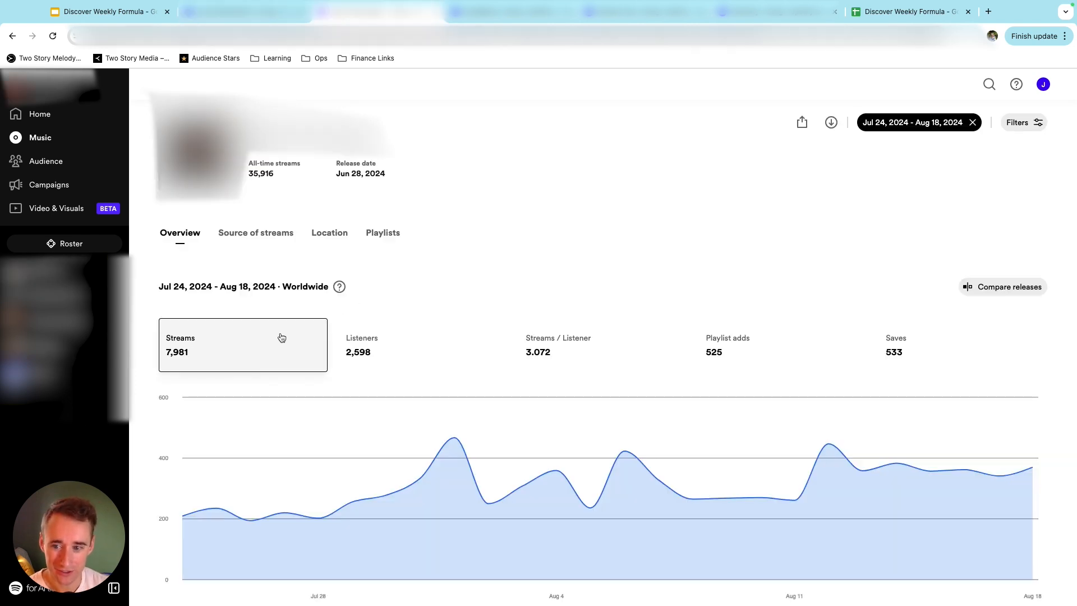
{"action": "mouse_move", "coordinate": [350, 307]}
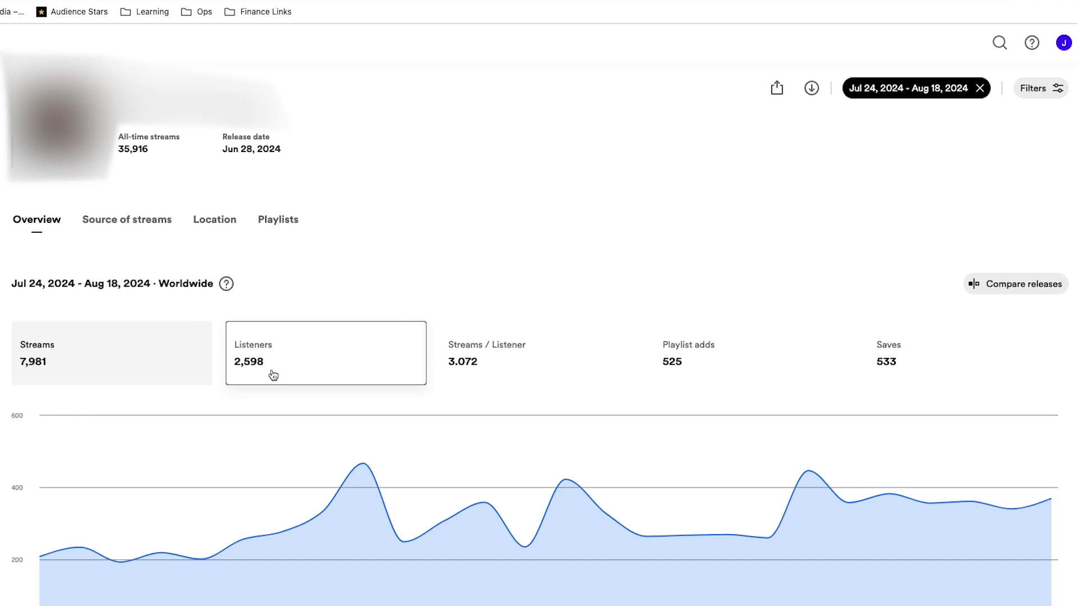
{"action": "mouse_move", "coordinate": [872, 406]}
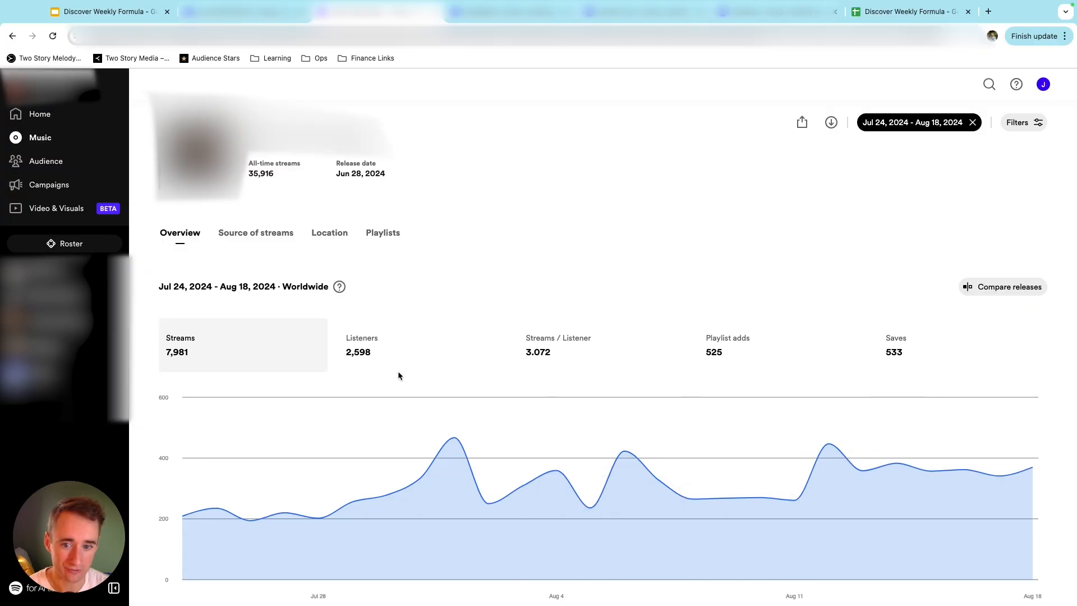
{"action": "scroll", "scroll_direction": "down", "scroll_amount": 3}
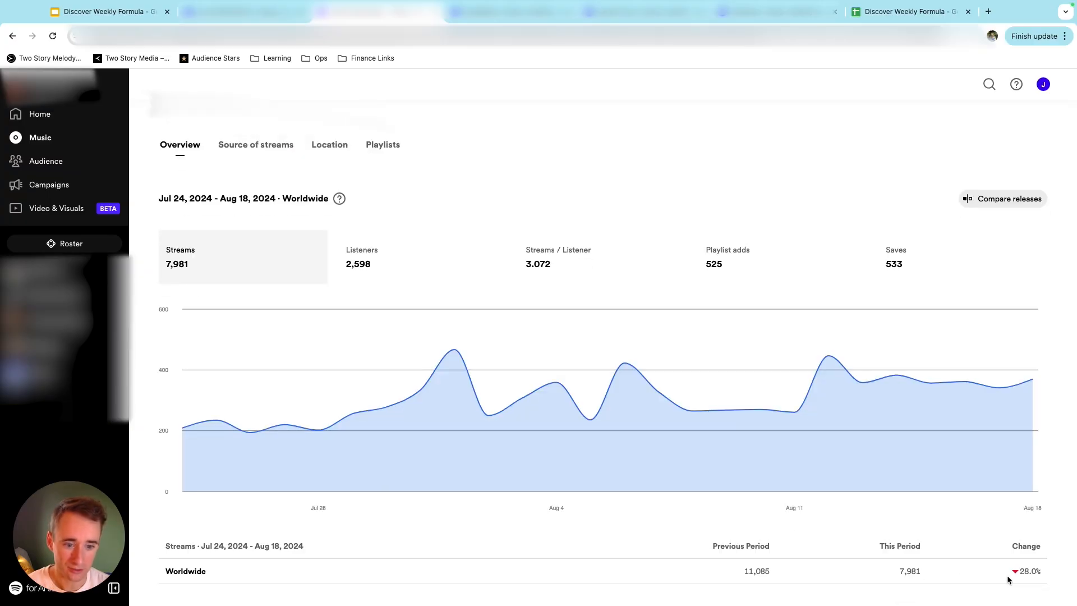
{"action": "scroll", "scroll_direction": "up", "scroll_amount": 3}
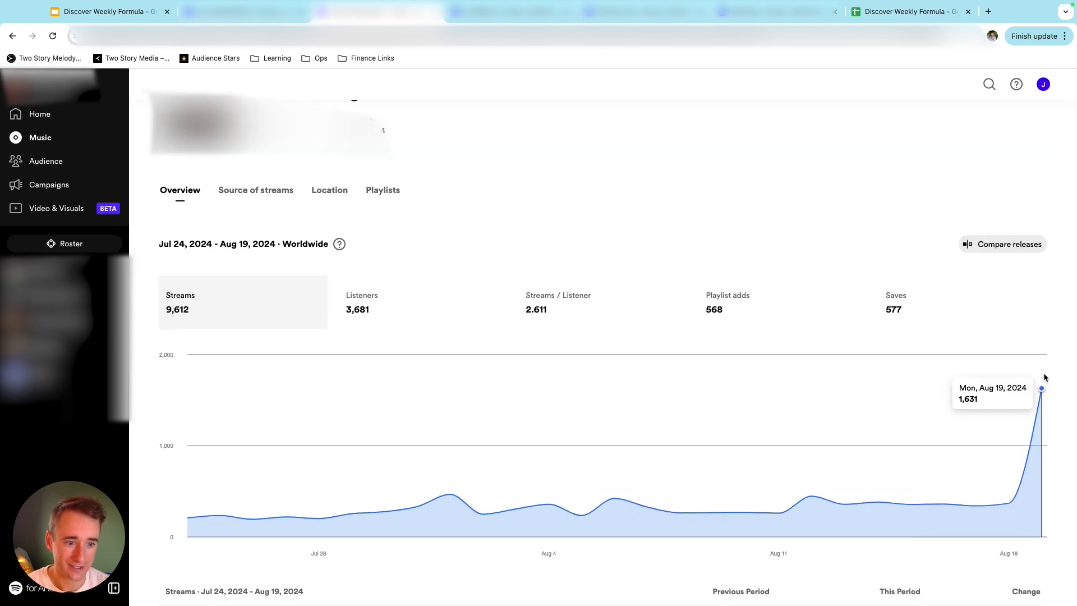
{"action": "mouse_move", "coordinate": [328, 458]}
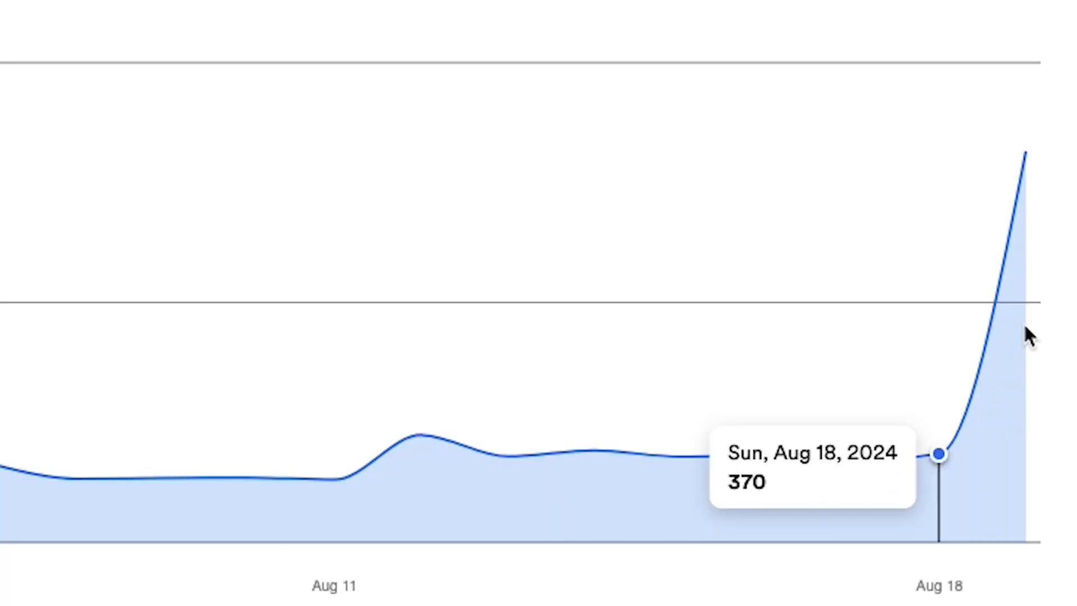
{"action": "mouse_move", "coordinate": [1023, 171]}
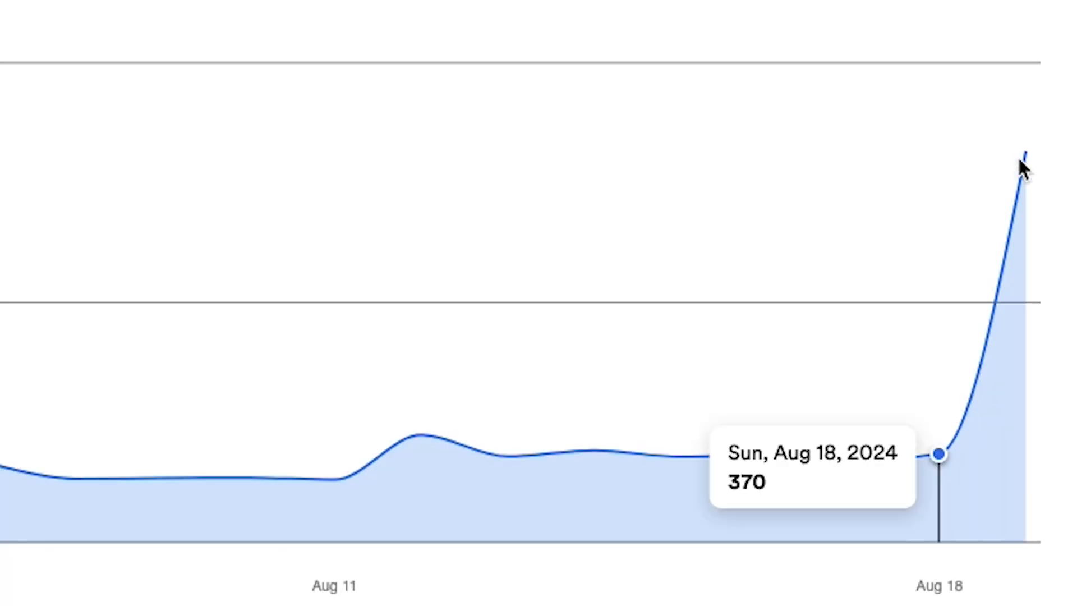
{"action": "mouse_move", "coordinate": [562, 125]}
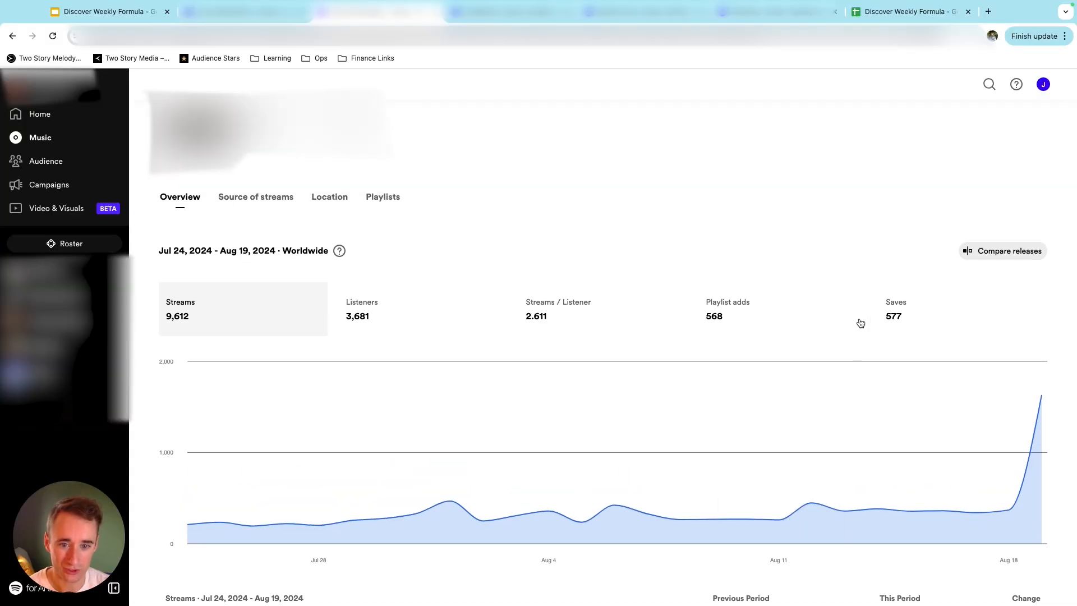
{"action": "left_click", "coordinate": [871, 127]}
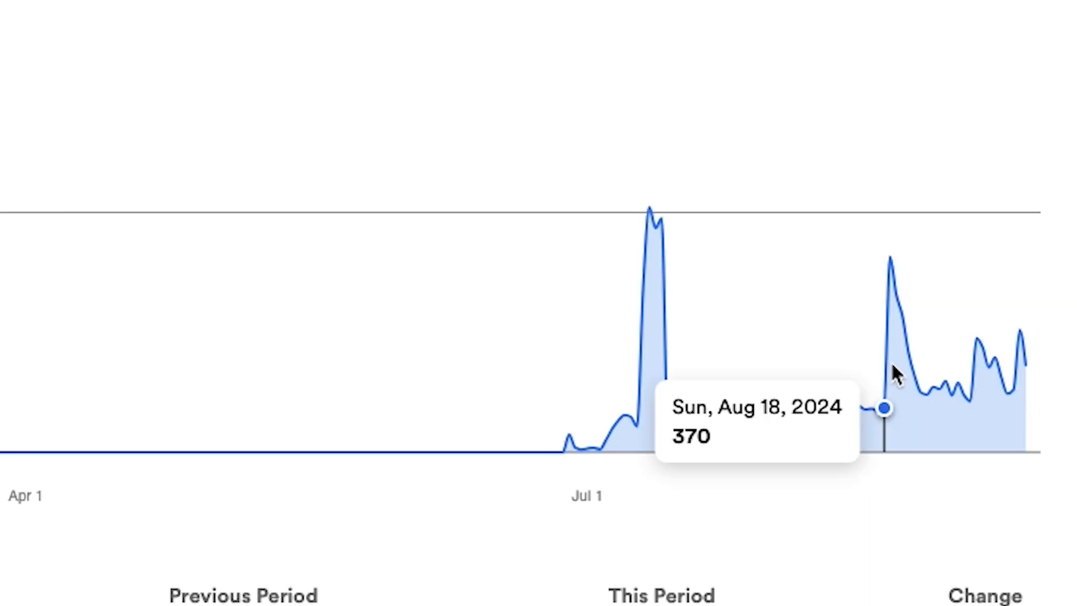
{"action": "mouse_move", "coordinate": [1003, 385]}
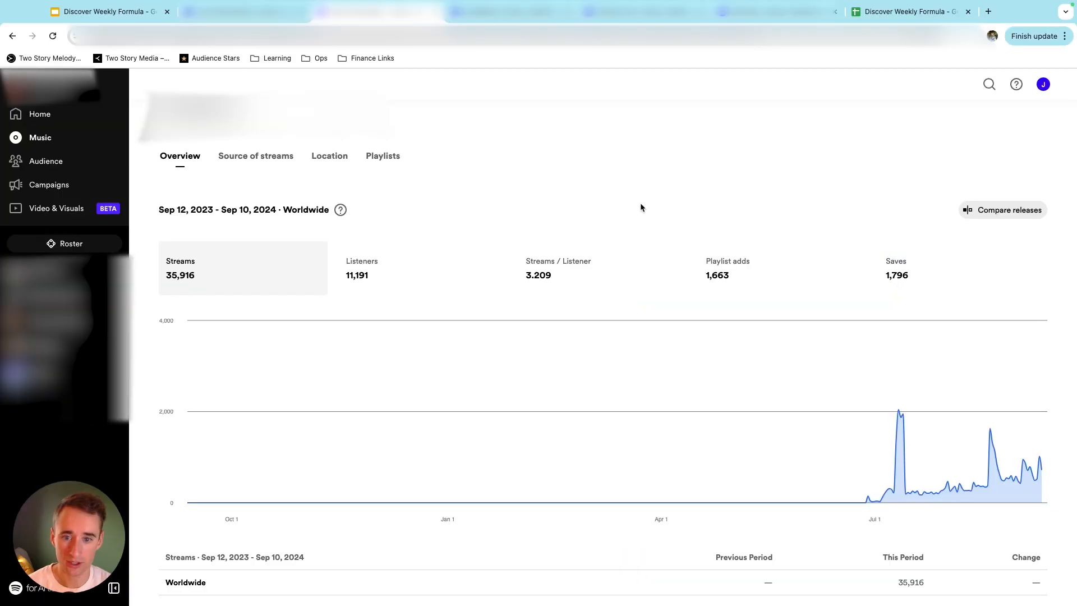
{"action": "mouse_move", "coordinate": [694, 309]}
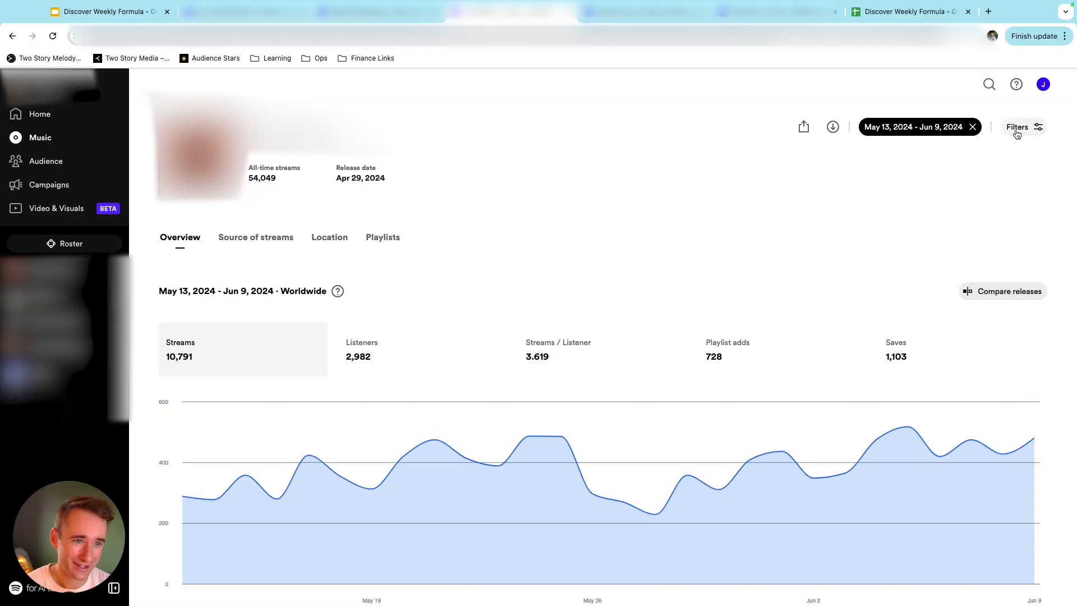
Adjust the third song's custom date range, then switch its chart to the 12-month view.
{"action": "left_click", "coordinate": [1016, 127]}
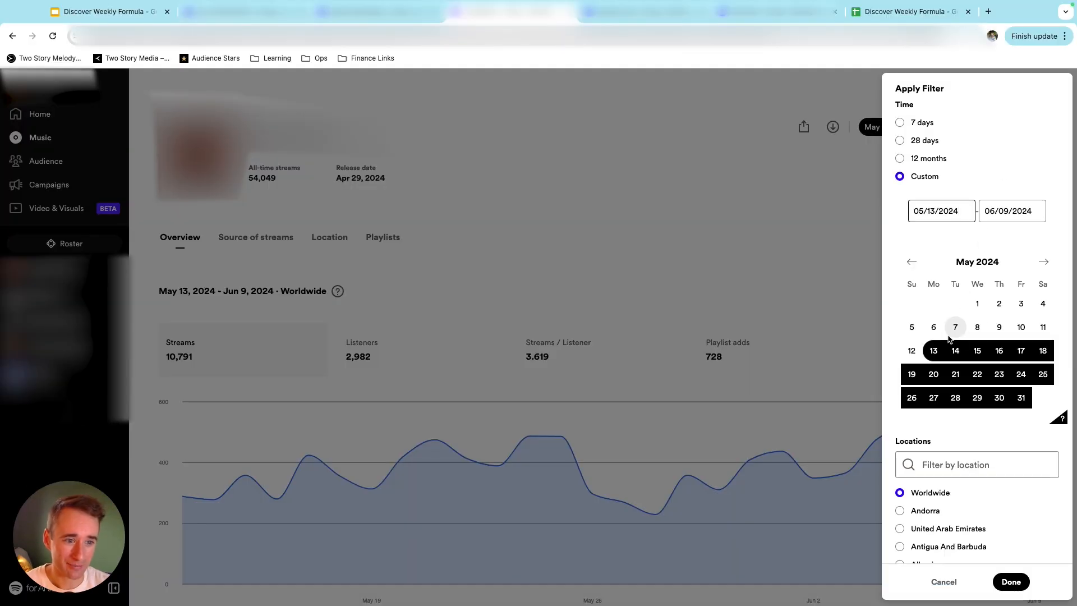
{"action": "left_click", "coordinate": [1042, 261]}
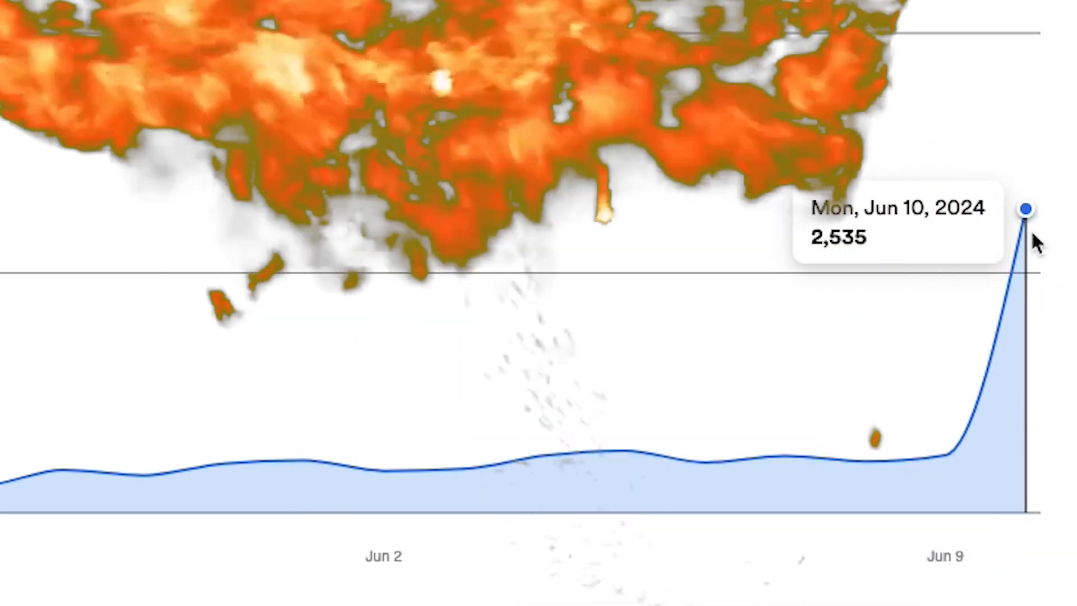
{"action": "mouse_move", "coordinate": [1000, 343]}
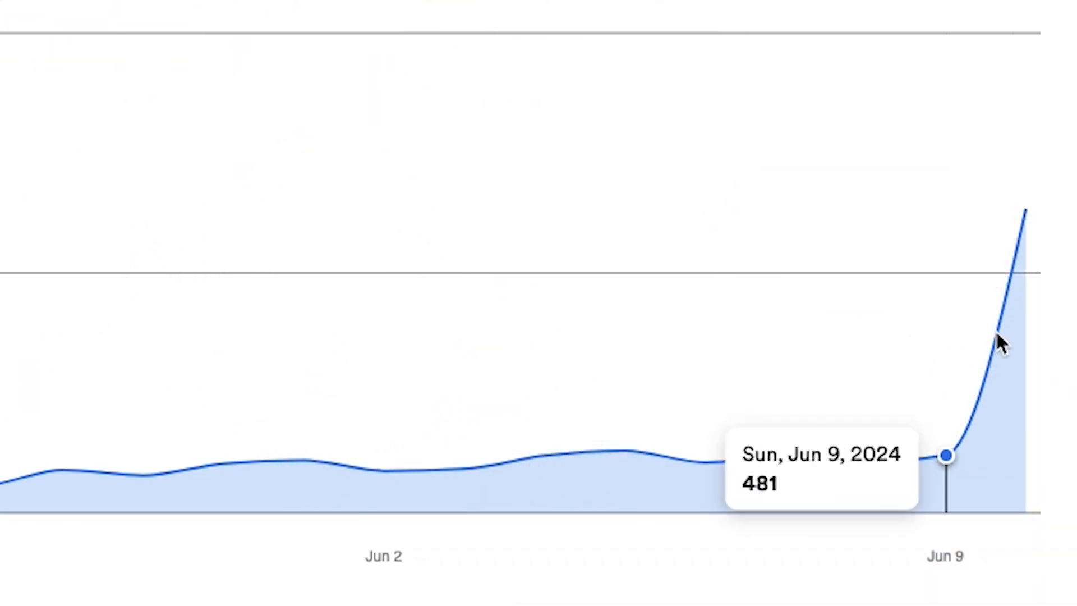
{"action": "mouse_move", "coordinate": [1023, 304]}
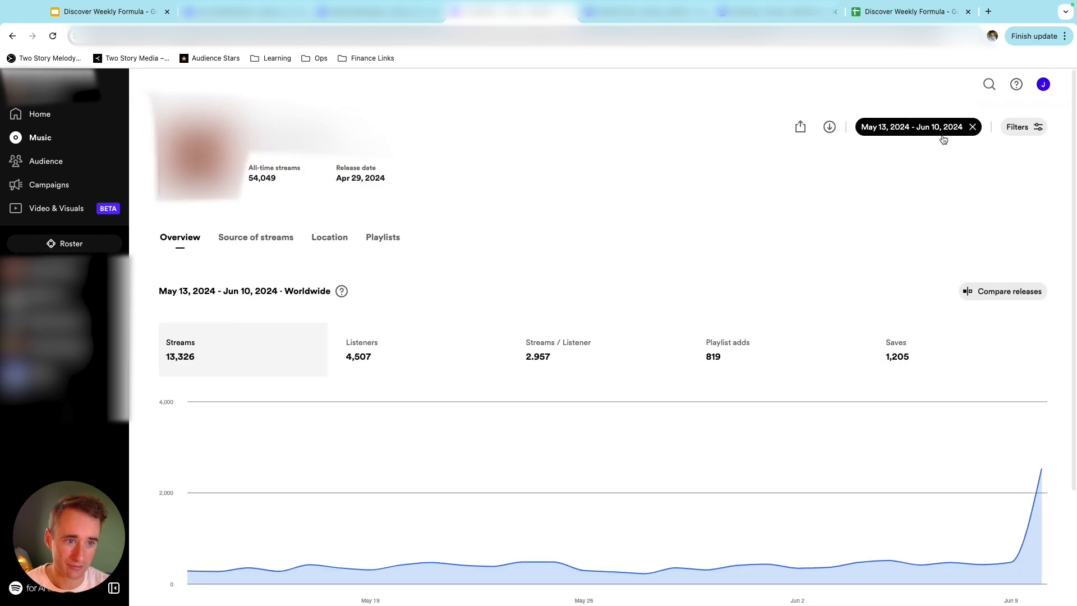
{"action": "left_click", "coordinate": [973, 126]}
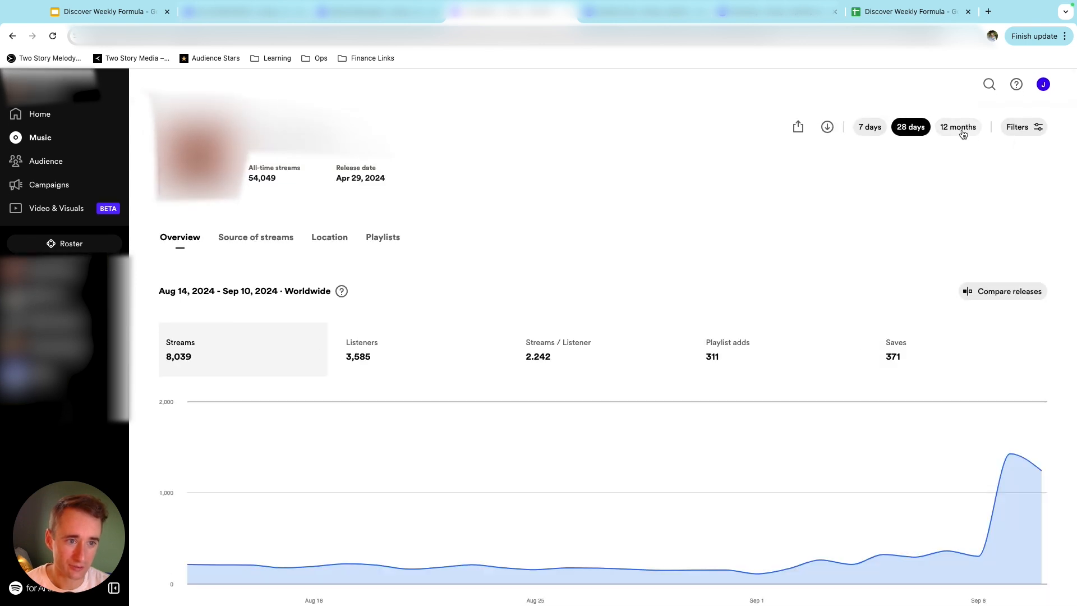
{"action": "left_click", "coordinate": [957, 126]}
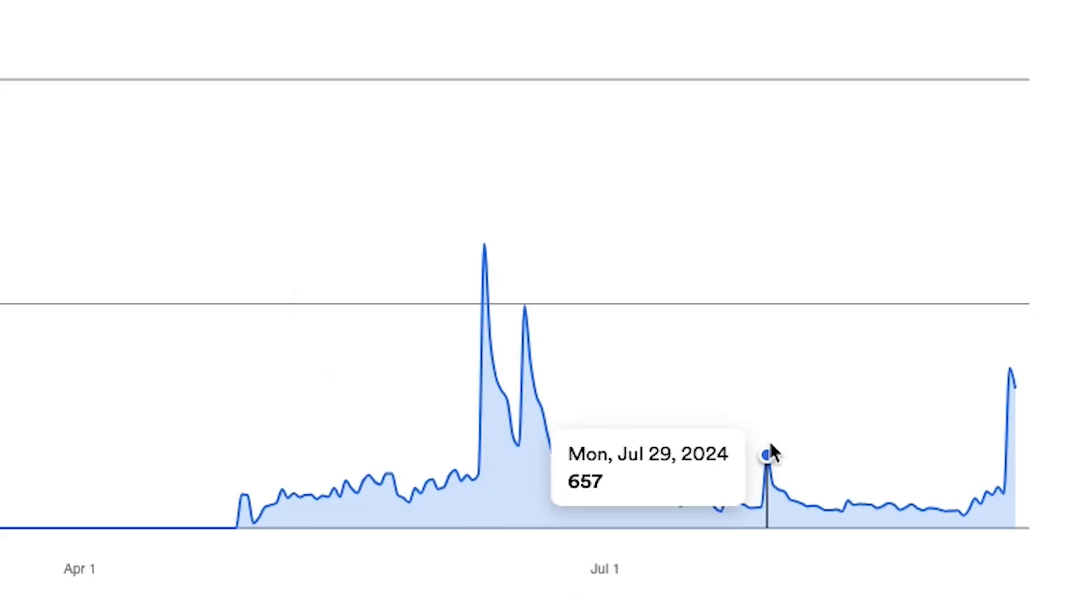
{"action": "mouse_move", "coordinate": [1003, 444]}
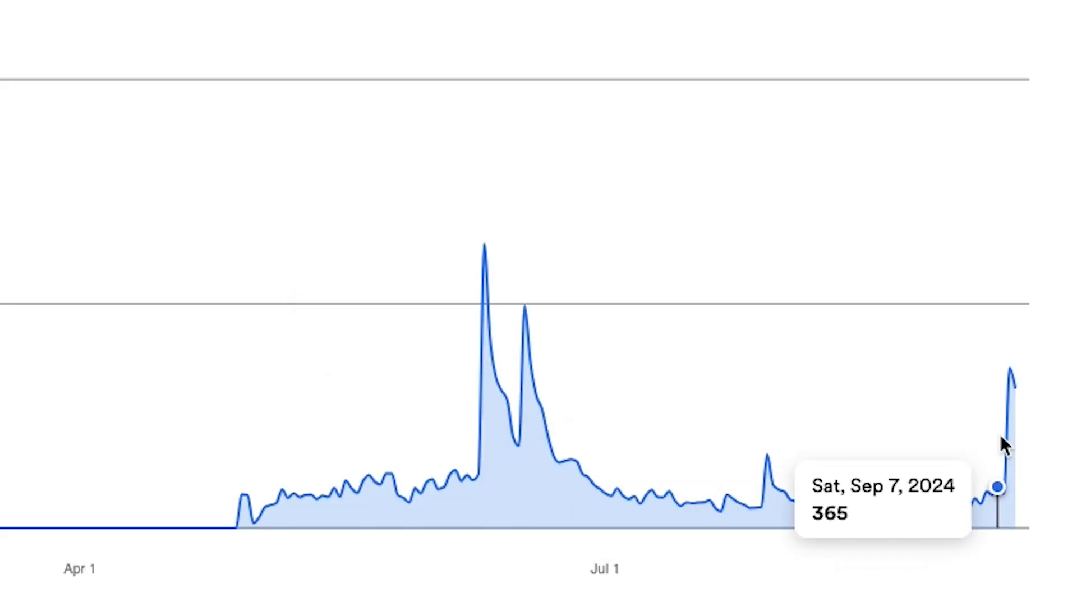
{"action": "mouse_move", "coordinate": [1016, 423]}
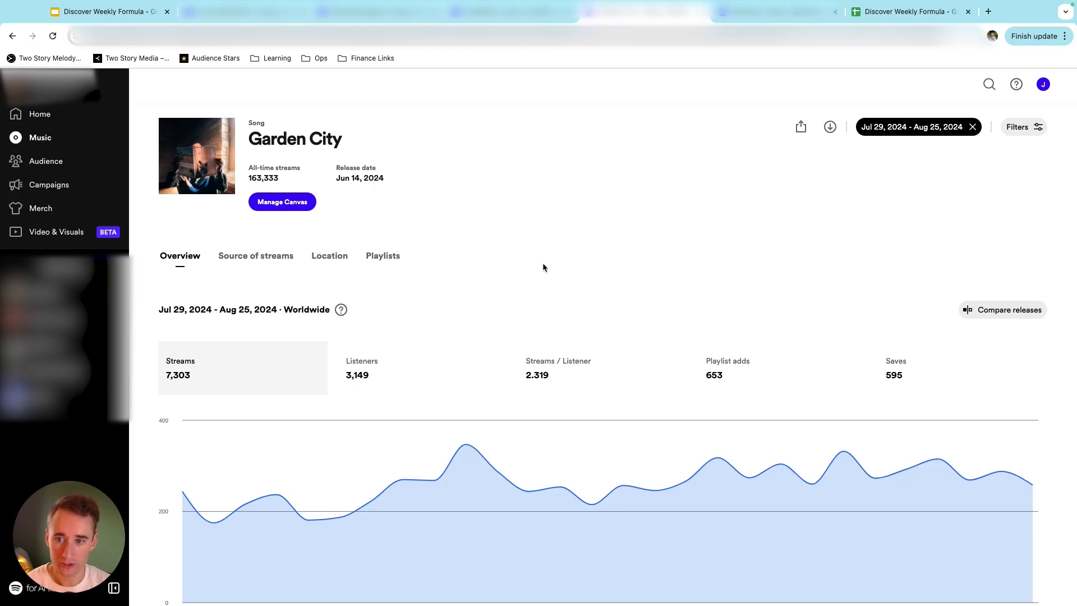
{"action": "mouse_move", "coordinate": [763, 291]}
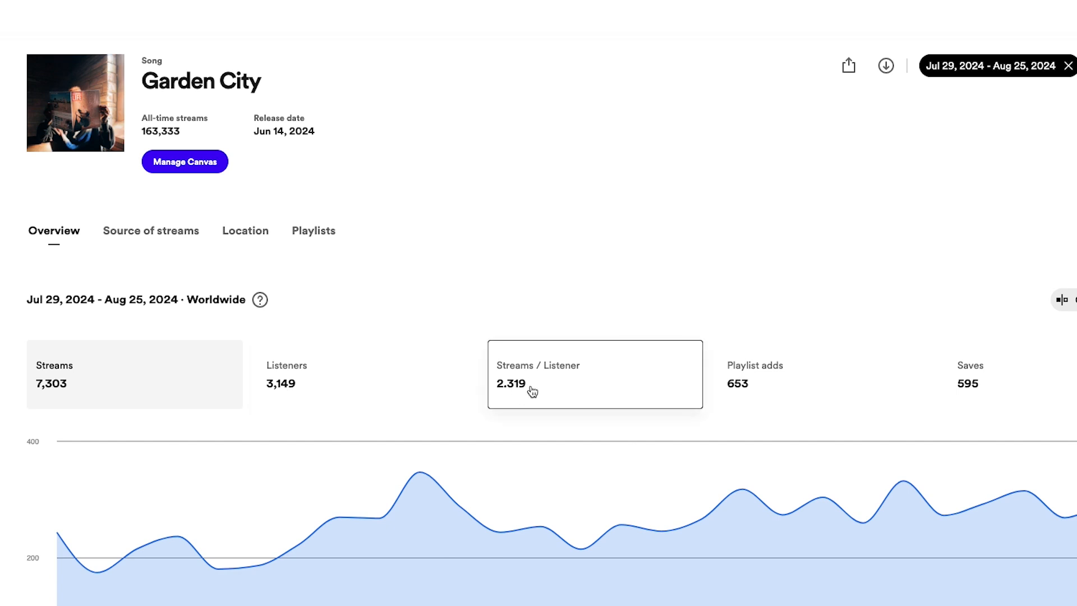
{"action": "mouse_move", "coordinate": [557, 396]}
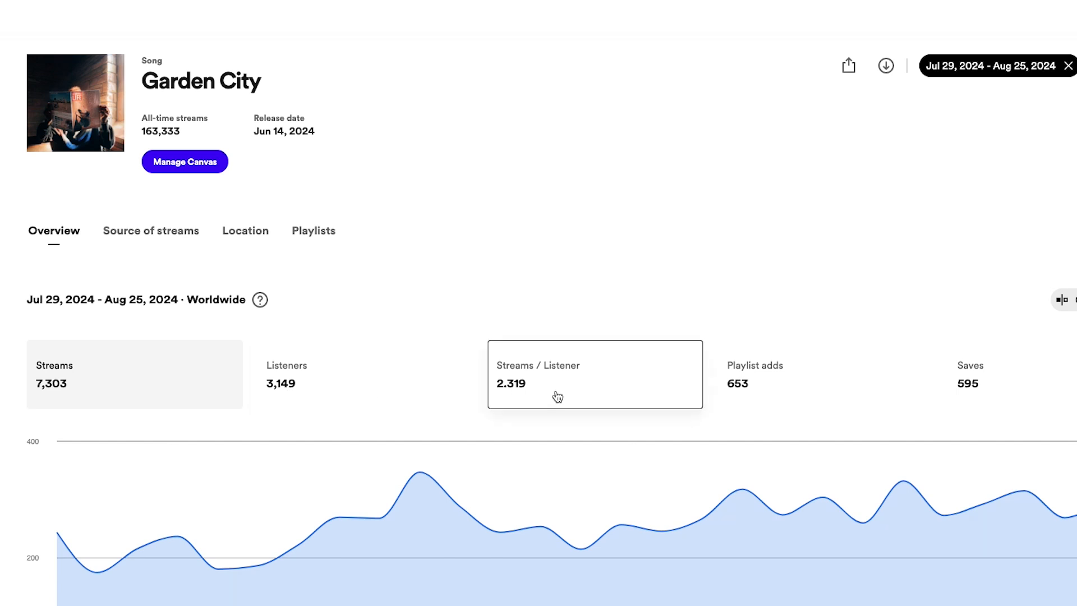
{"action": "mouse_move", "coordinate": [996, 400]}
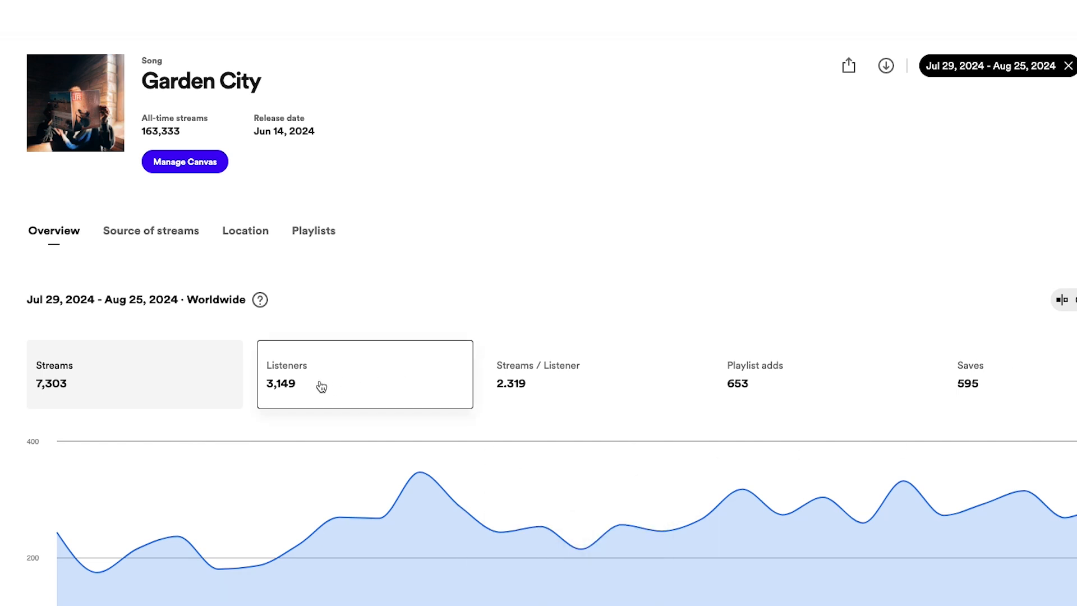
{"action": "mouse_move", "coordinate": [932, 166]}
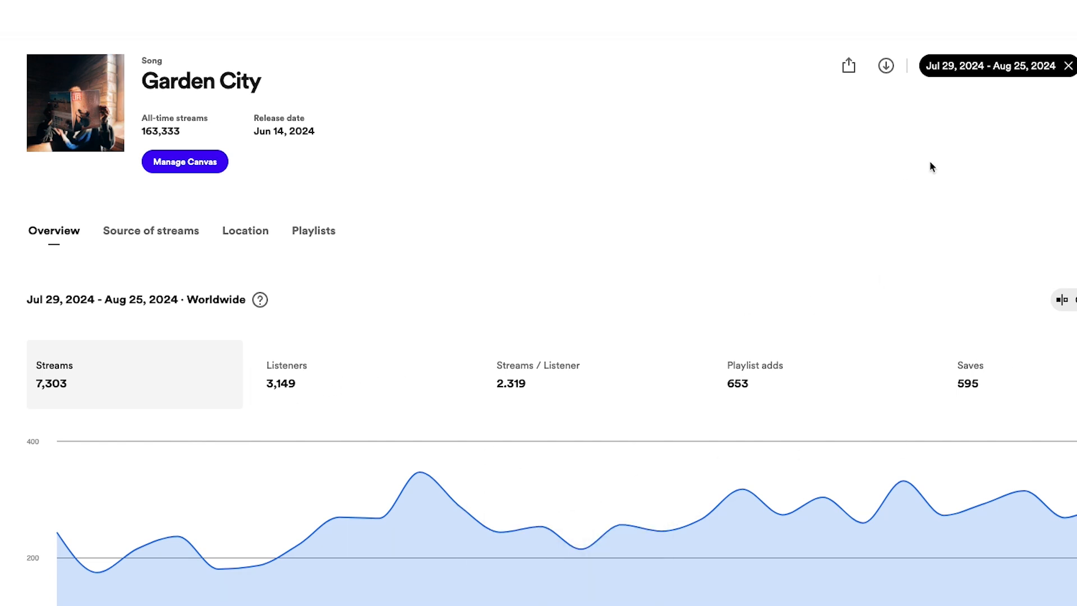
Set Garden City's custom end date to 08/26/2024, then remove the custom range chip.
{"action": "left_click", "coordinate": [992, 65]}
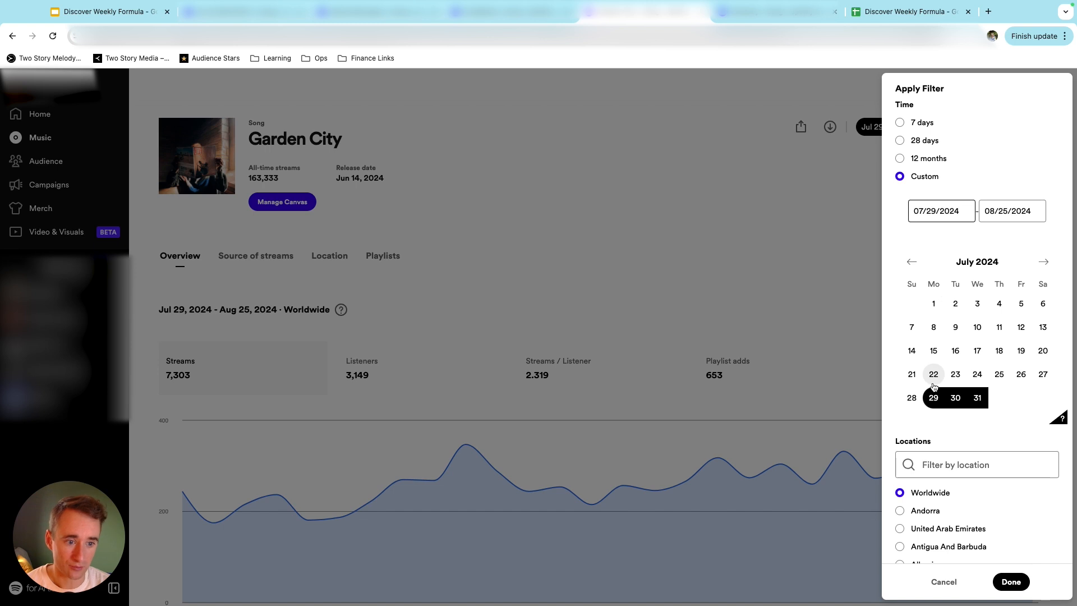
{"action": "left_click", "coordinate": [1010, 581]}
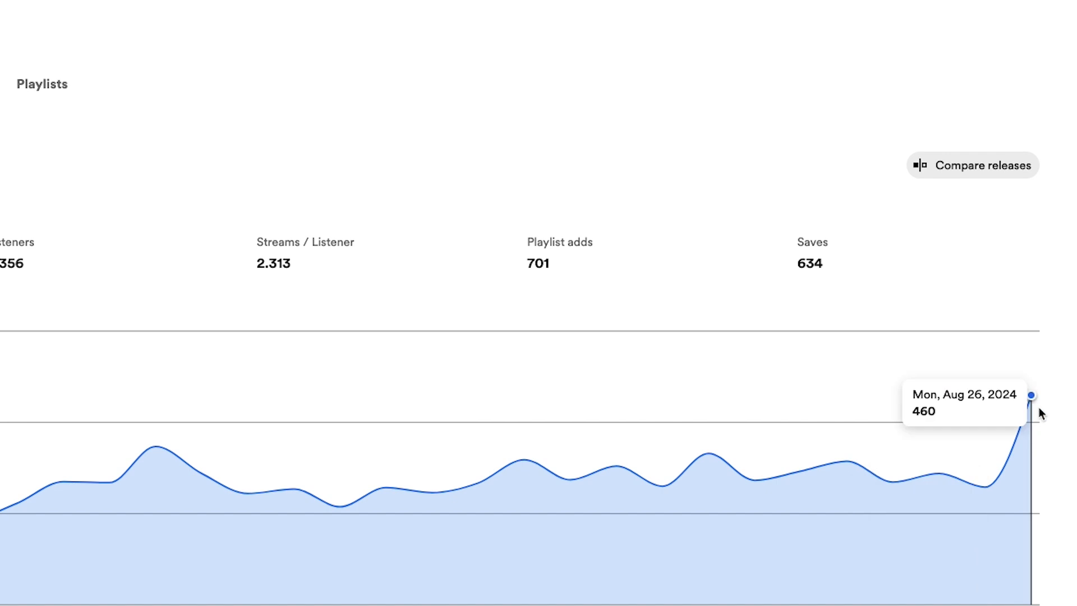
{"action": "mouse_move", "coordinate": [670, 82]}
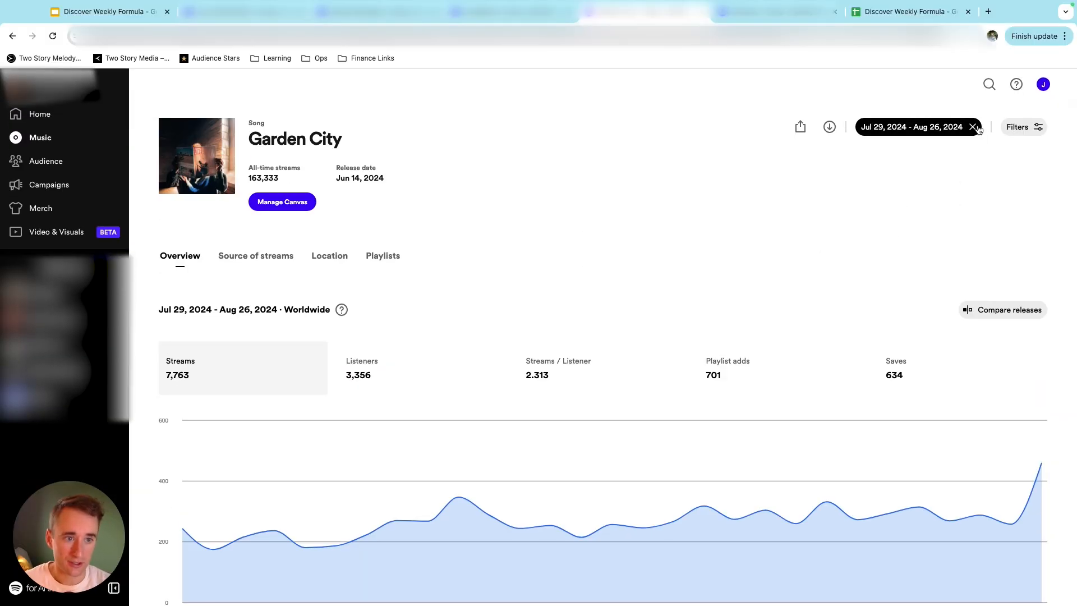
{"action": "left_click", "coordinate": [973, 126]}
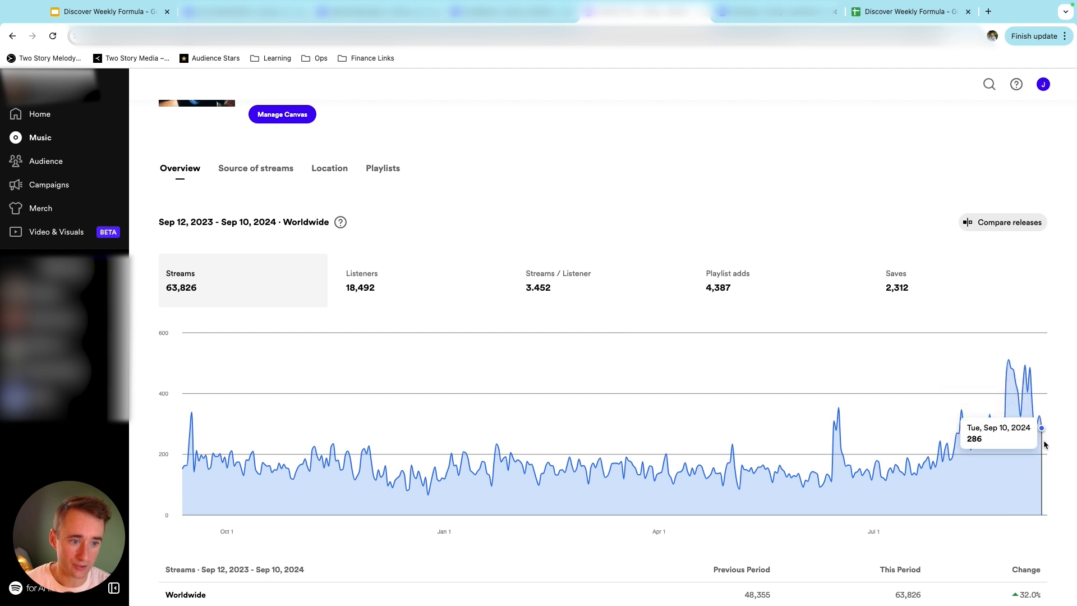
{"action": "mouse_move", "coordinate": [1028, 416]}
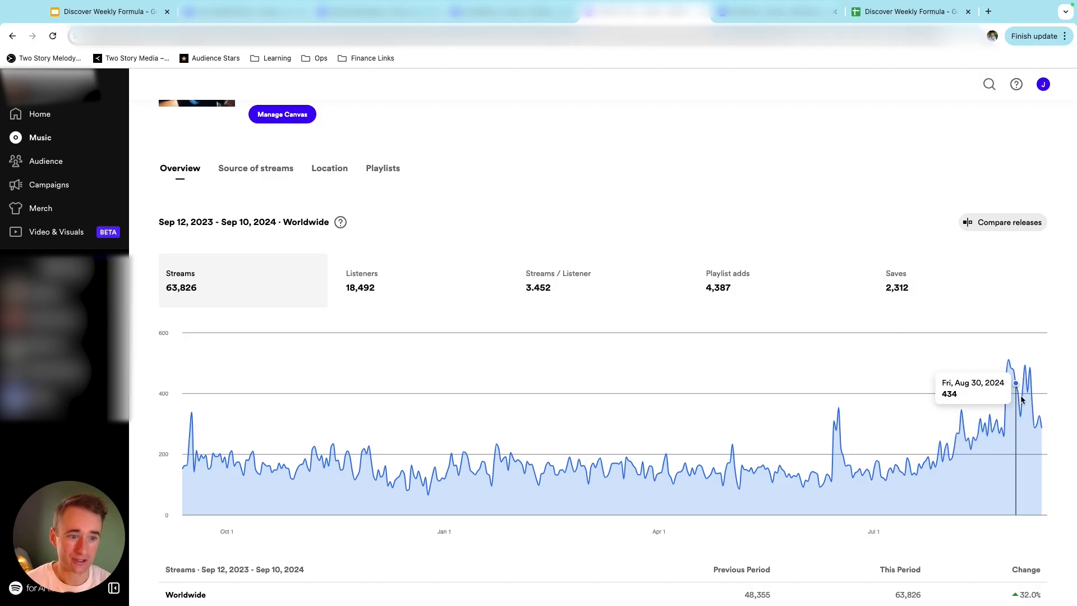
{"action": "mouse_move", "coordinate": [1039, 398]}
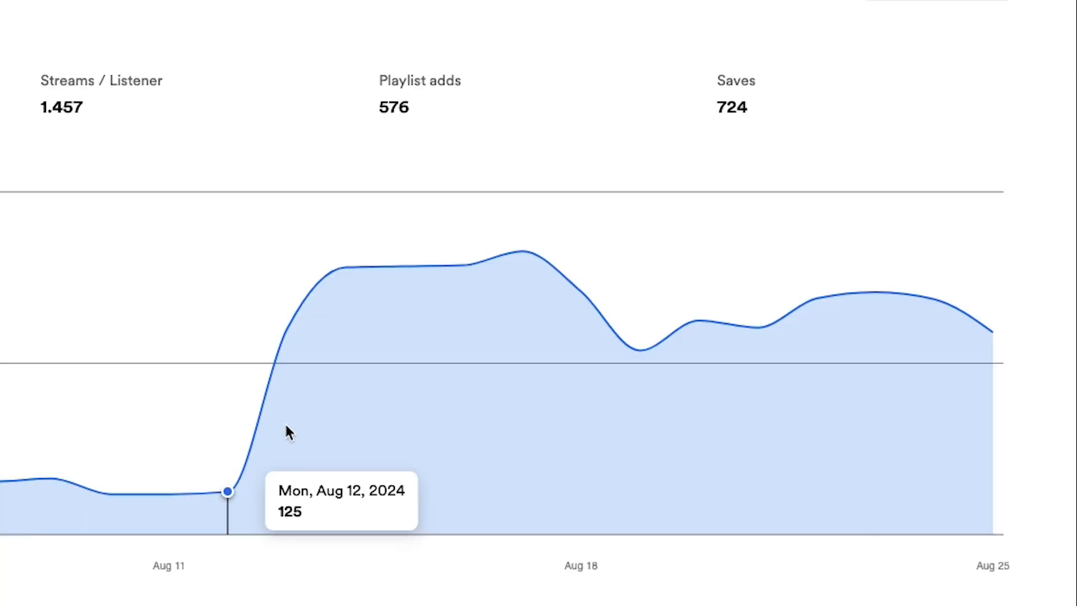
{"action": "mouse_move", "coordinate": [299, 415]}
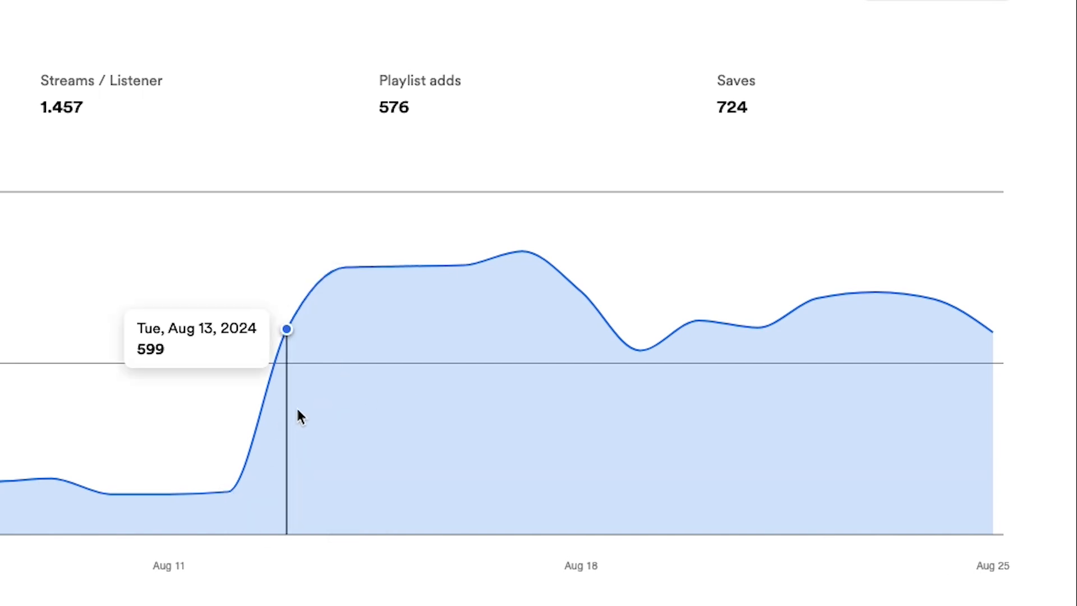
{"action": "mouse_move", "coordinate": [297, 199]}
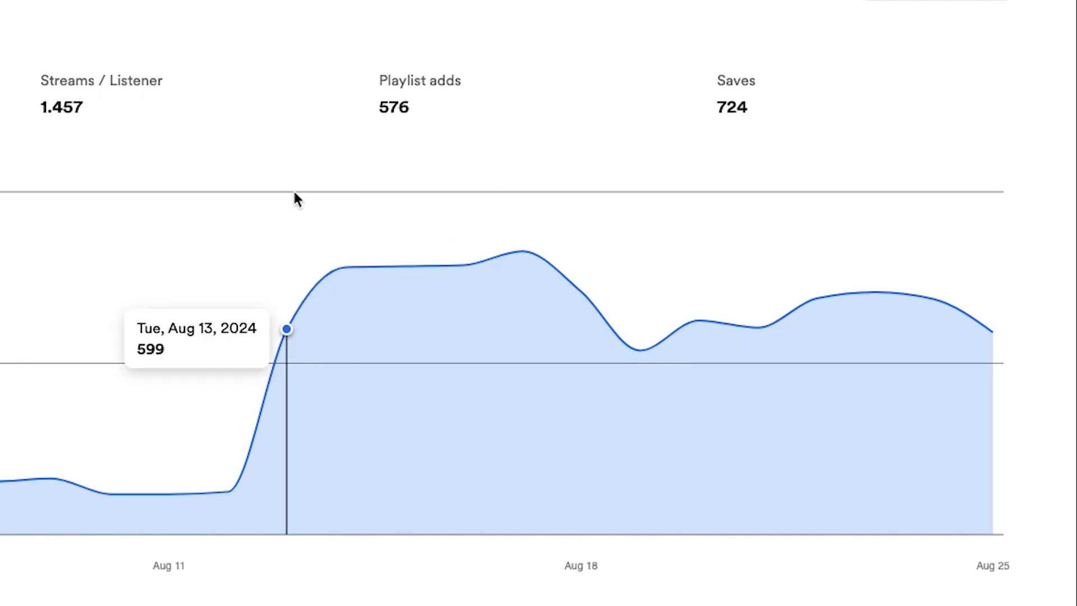
{"action": "mouse_move", "coordinate": [358, 361]}
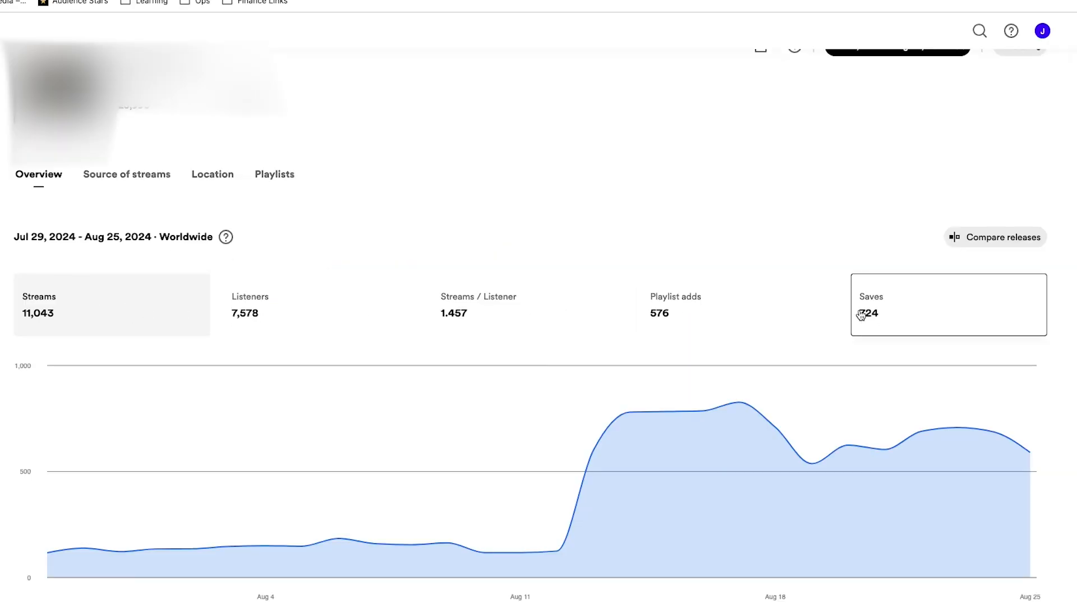
{"action": "mouse_move", "coordinate": [594, 399]}
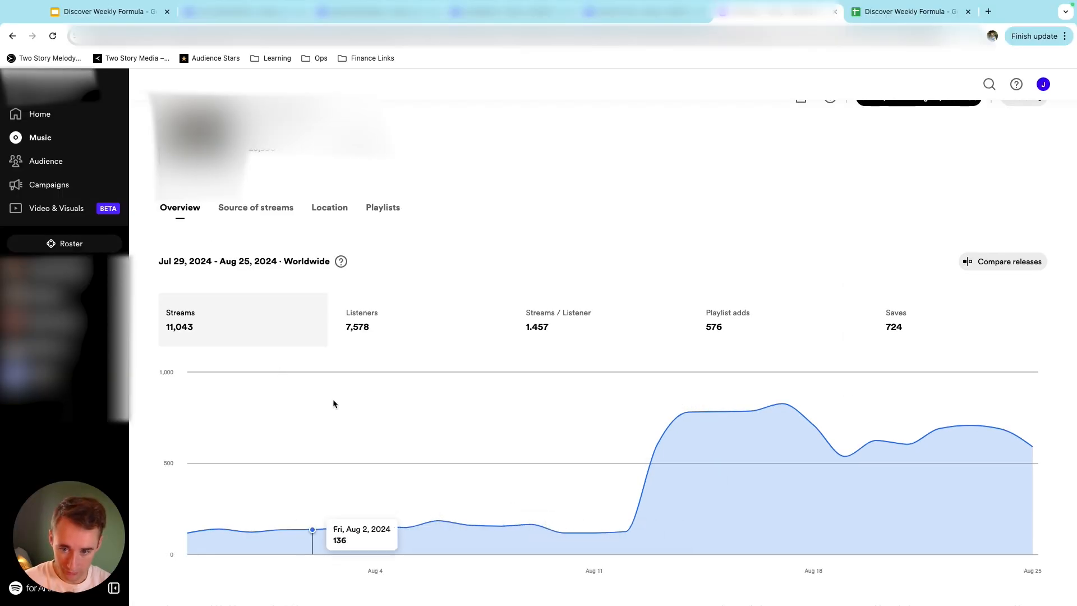
{"action": "mouse_move", "coordinate": [710, 490]}
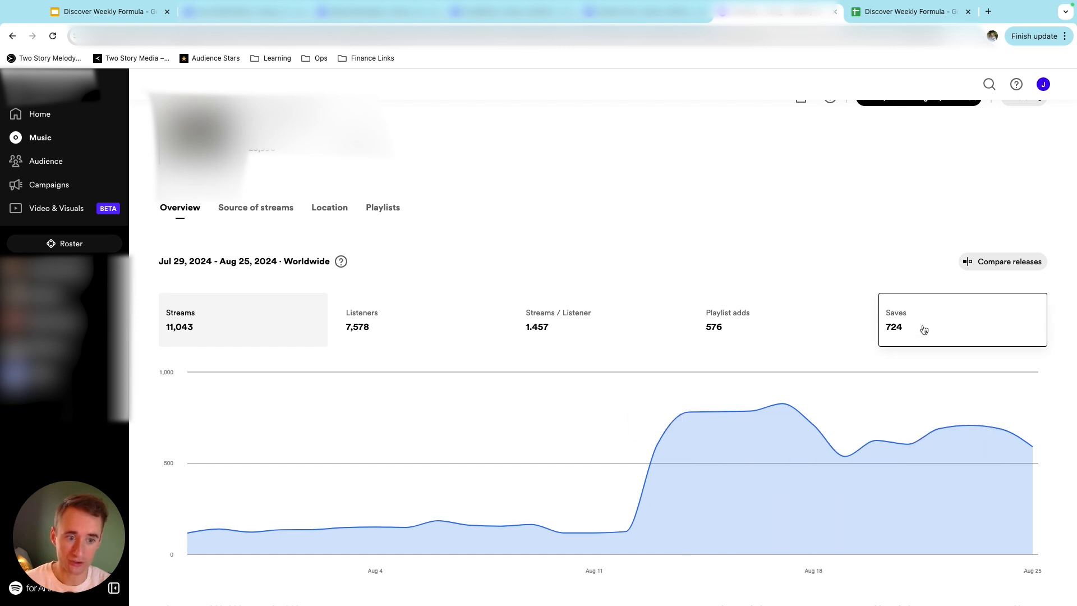
{"action": "mouse_move", "coordinate": [913, 349]}
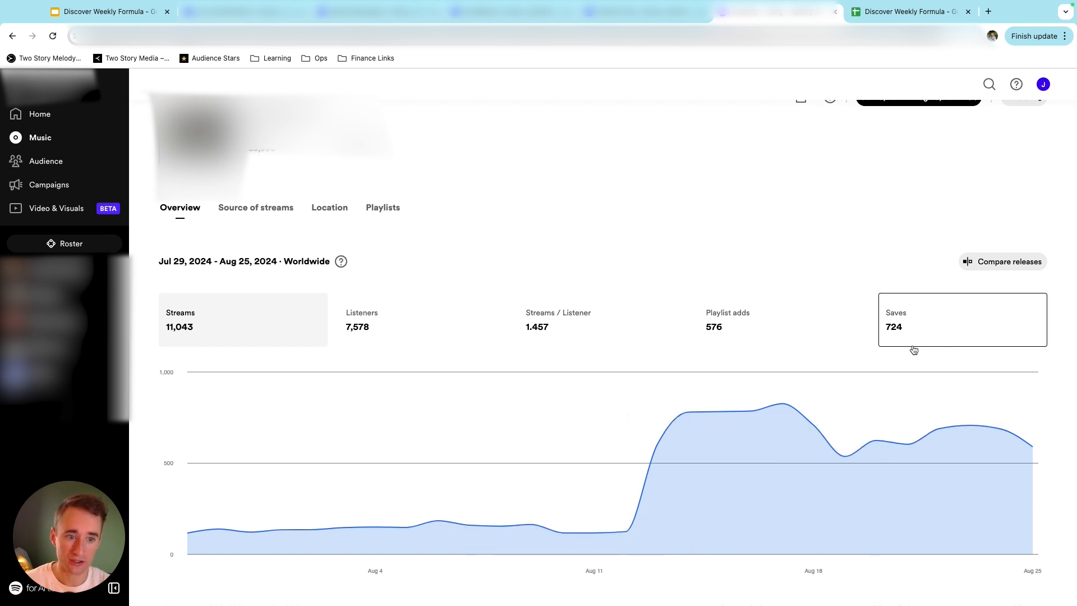
{"action": "mouse_move", "coordinate": [377, 351]}
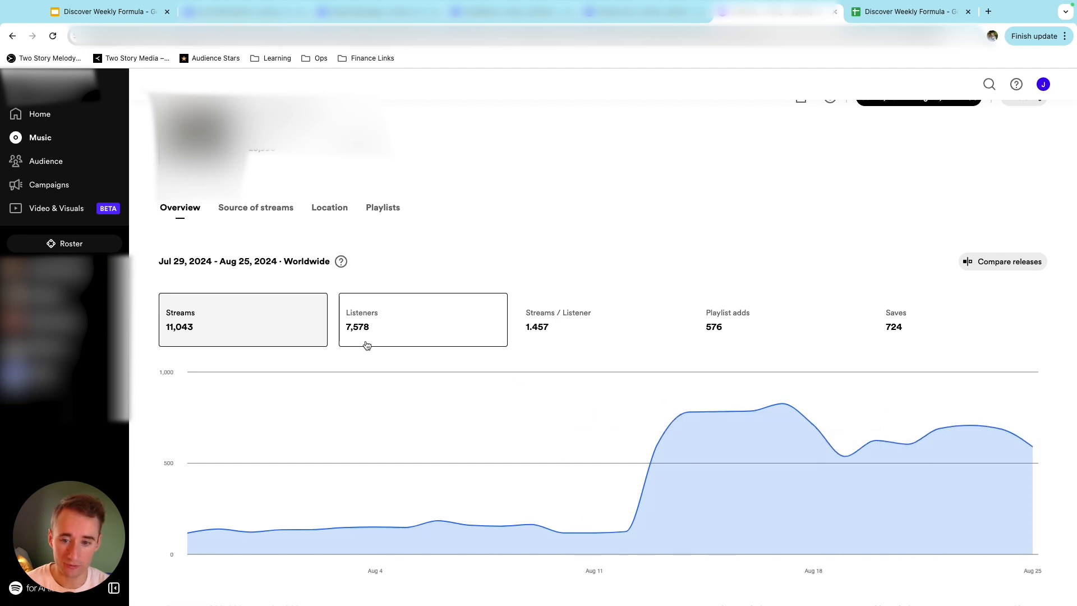
{"action": "mouse_move", "coordinate": [872, 171]}
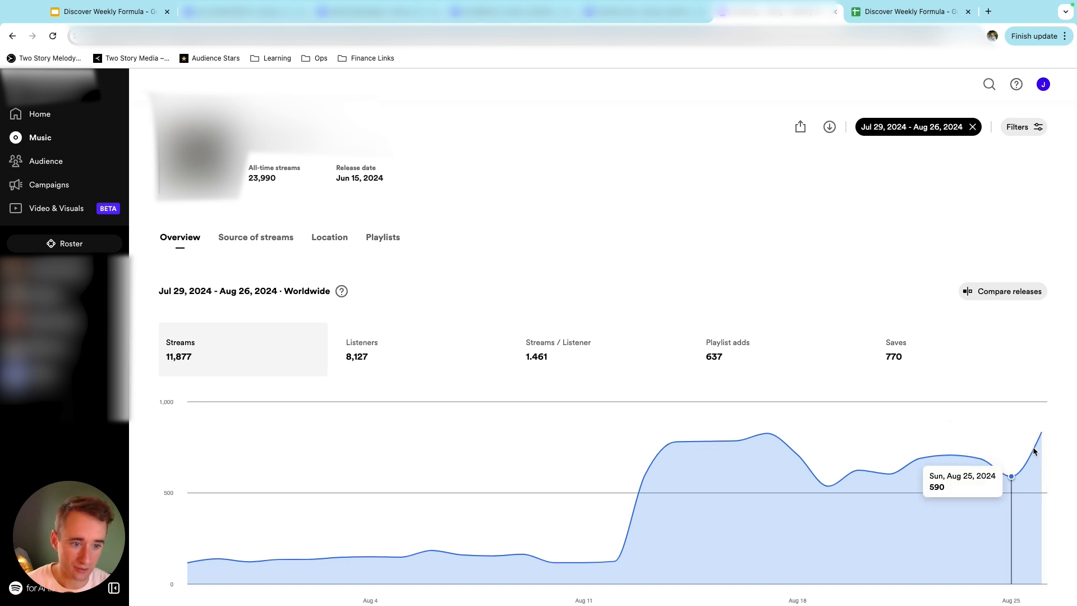
{"action": "mouse_move", "coordinate": [581, 494]}
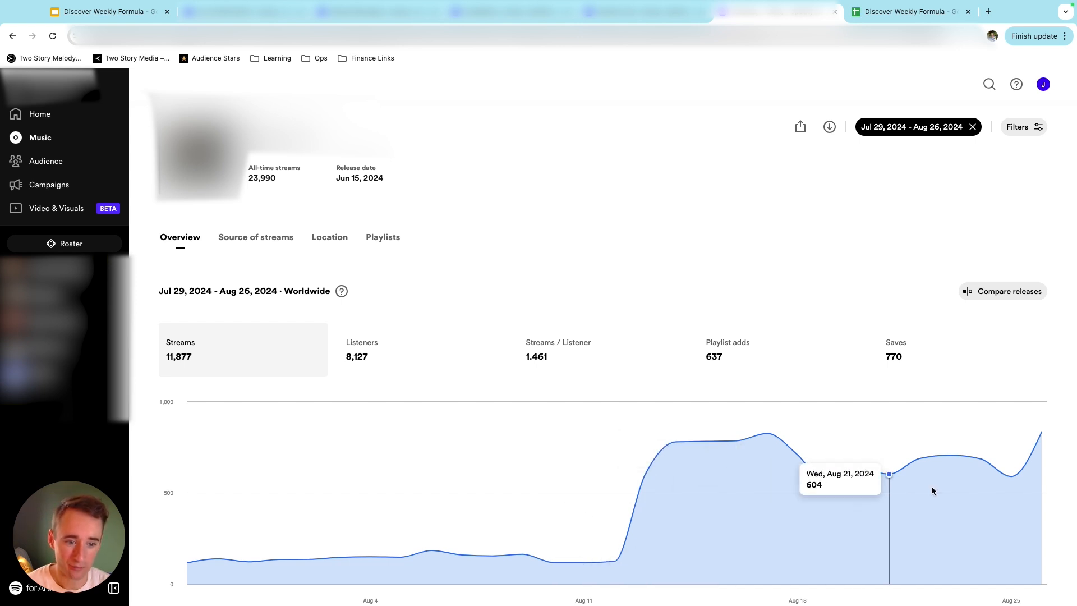
{"action": "mouse_move", "coordinate": [987, 441]}
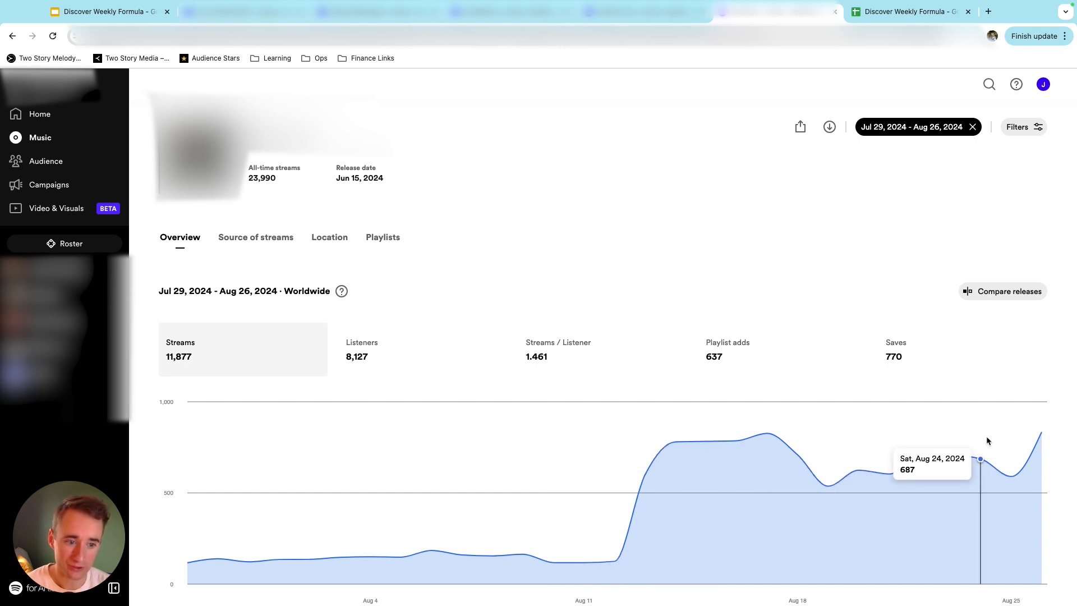
{"action": "mouse_move", "coordinate": [894, 376]}
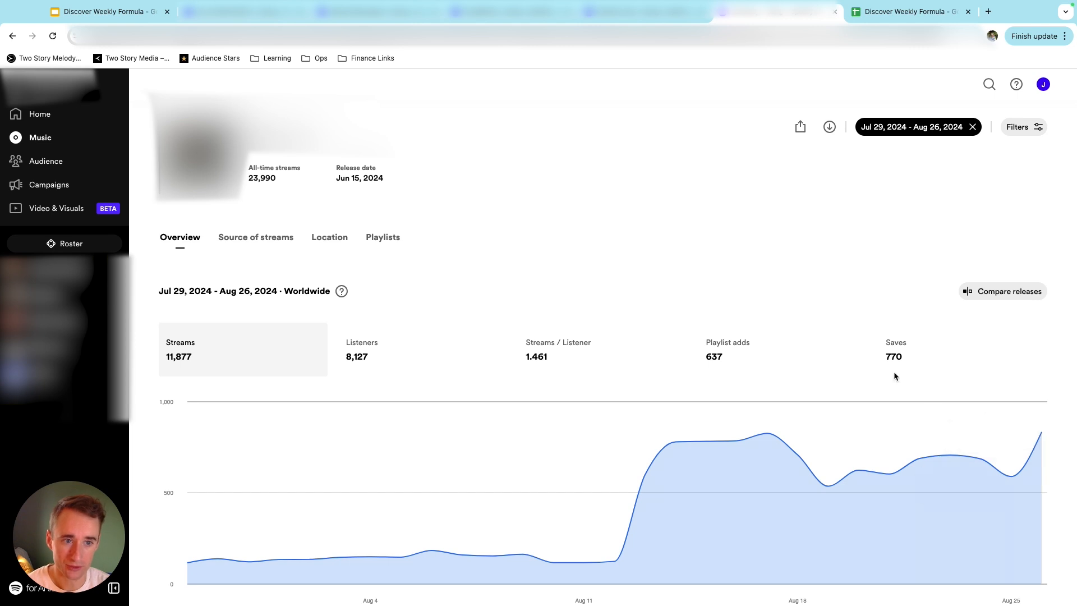
{"action": "mouse_move", "coordinate": [583, 562]}
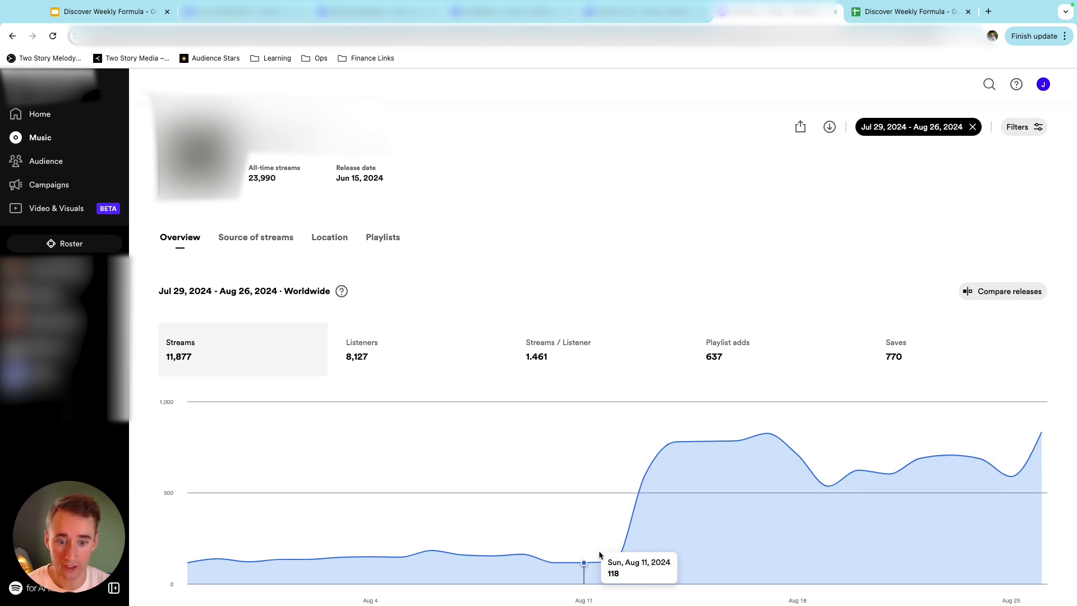
{"action": "mouse_move", "coordinate": [950, 455]}
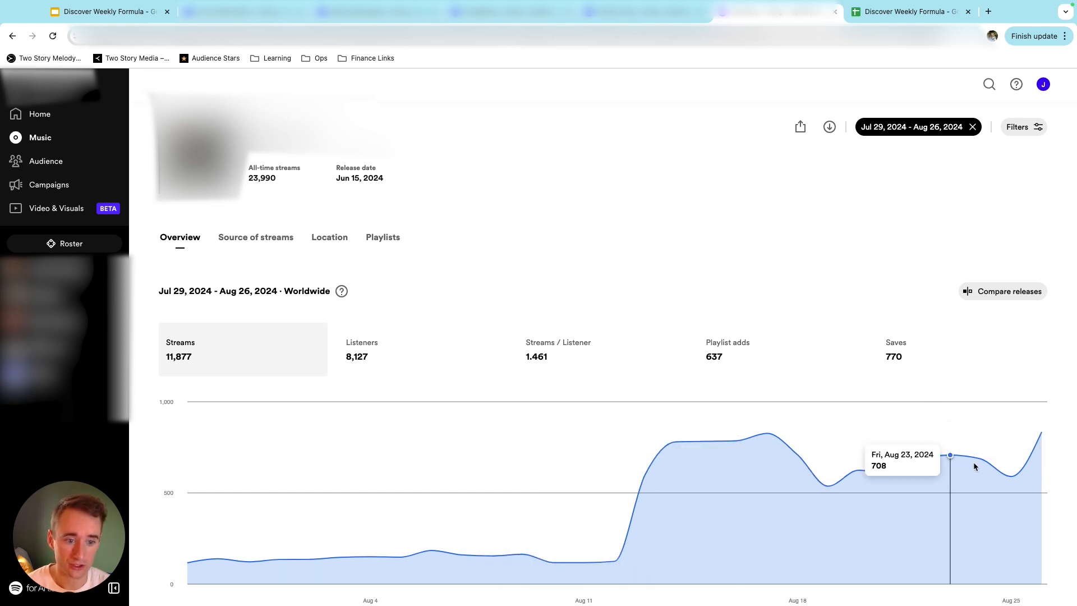
{"action": "mouse_move", "coordinate": [998, 133]}
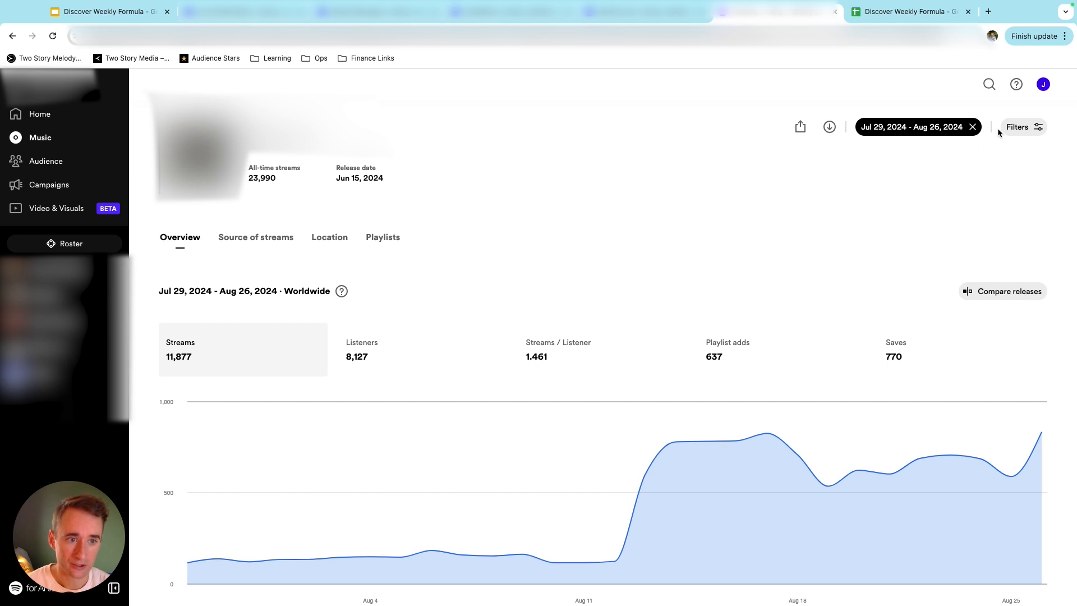
Clear the Jun 15 release's custom range back to 12 months and scroll its Streams chart.
{"action": "left_click", "coordinate": [972, 126]}
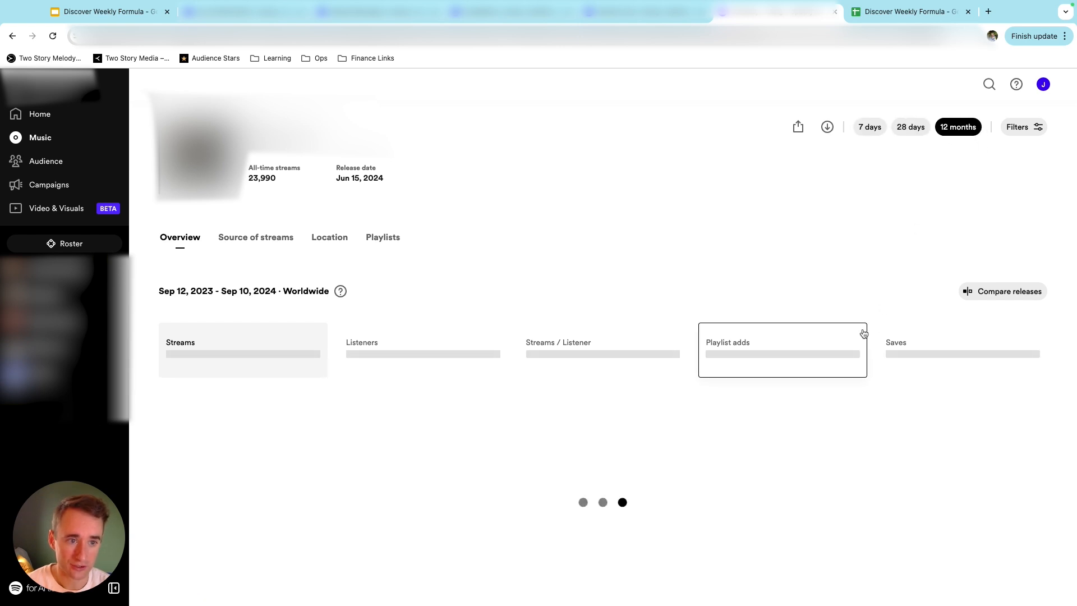
{"action": "scroll", "scroll_direction": "down", "scroll_amount": 3}
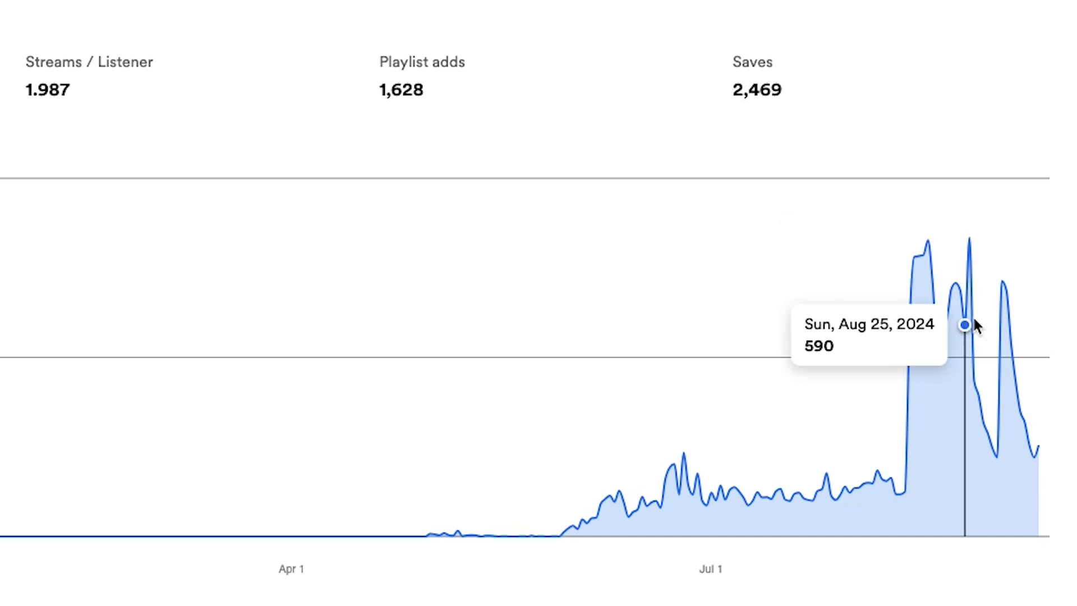
{"action": "mouse_move", "coordinate": [981, 398]}
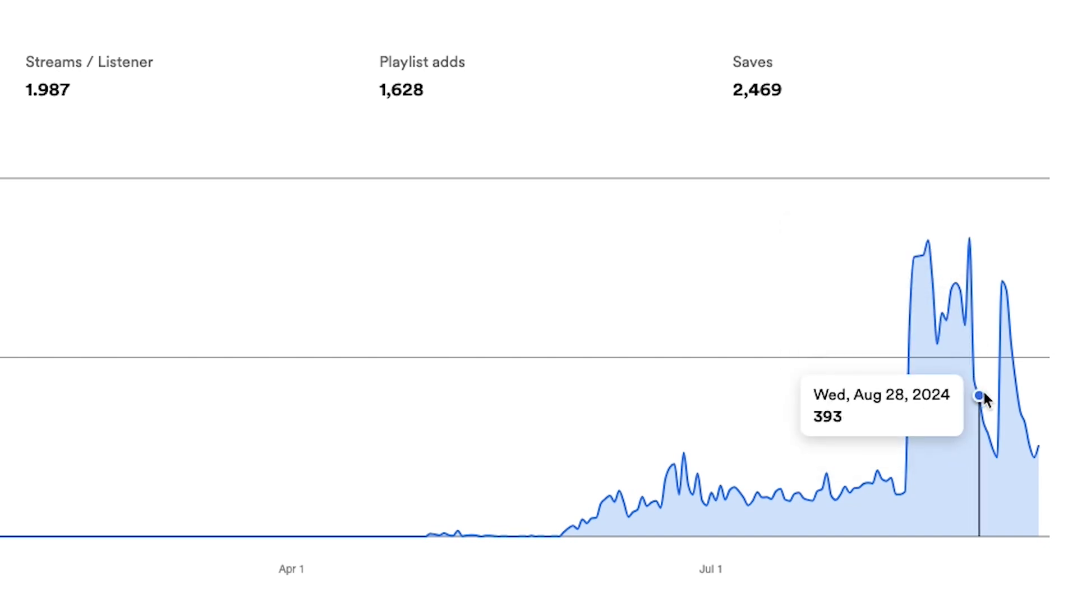
{"action": "mouse_move", "coordinate": [996, 441]}
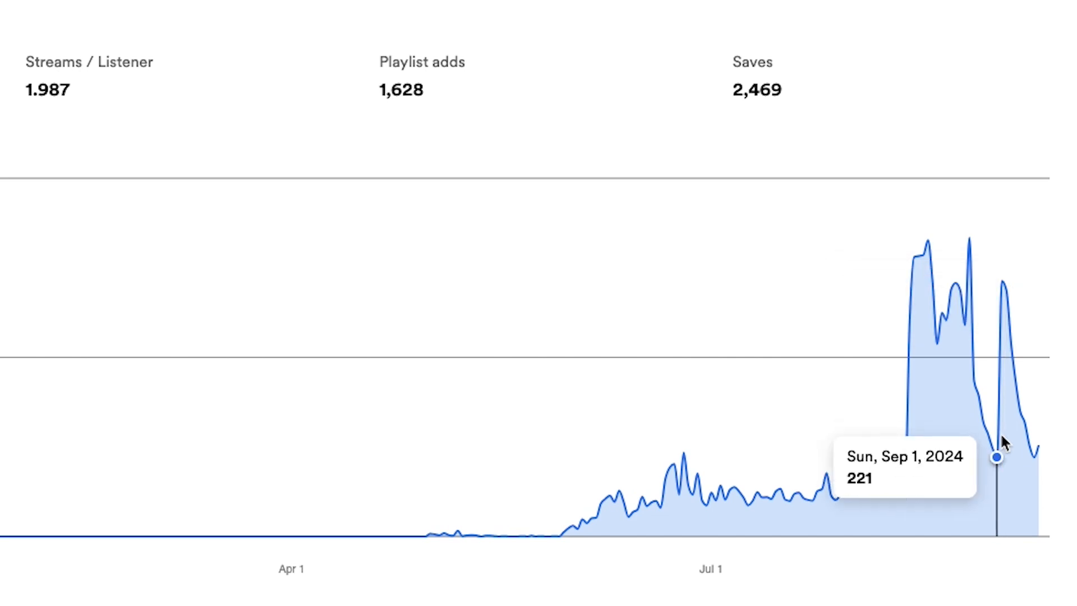
{"action": "mouse_move", "coordinate": [1033, 445]}
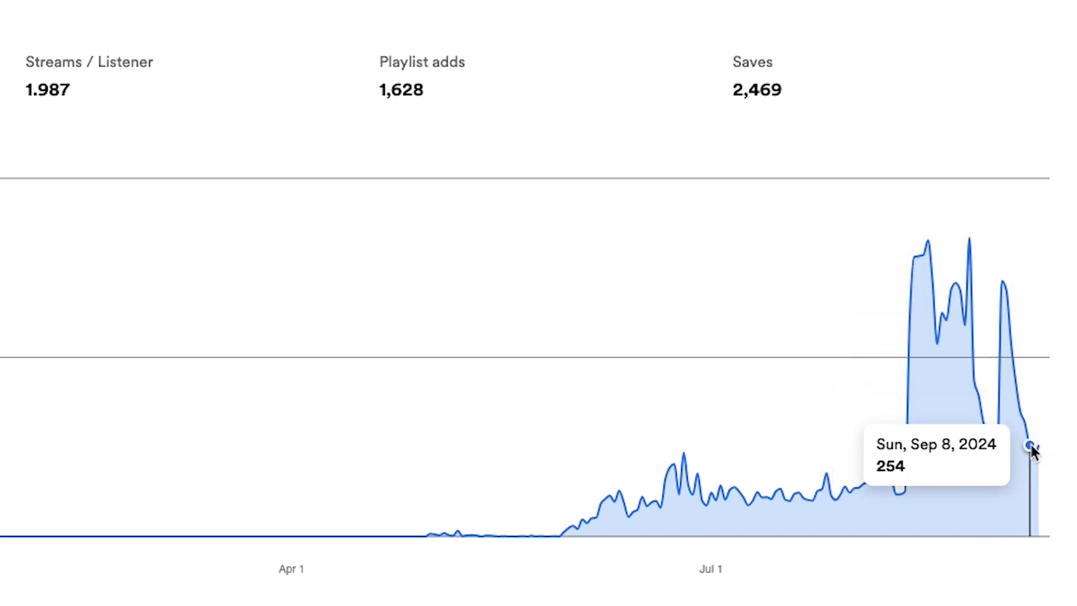
{"action": "mouse_move", "coordinate": [839, 535]}
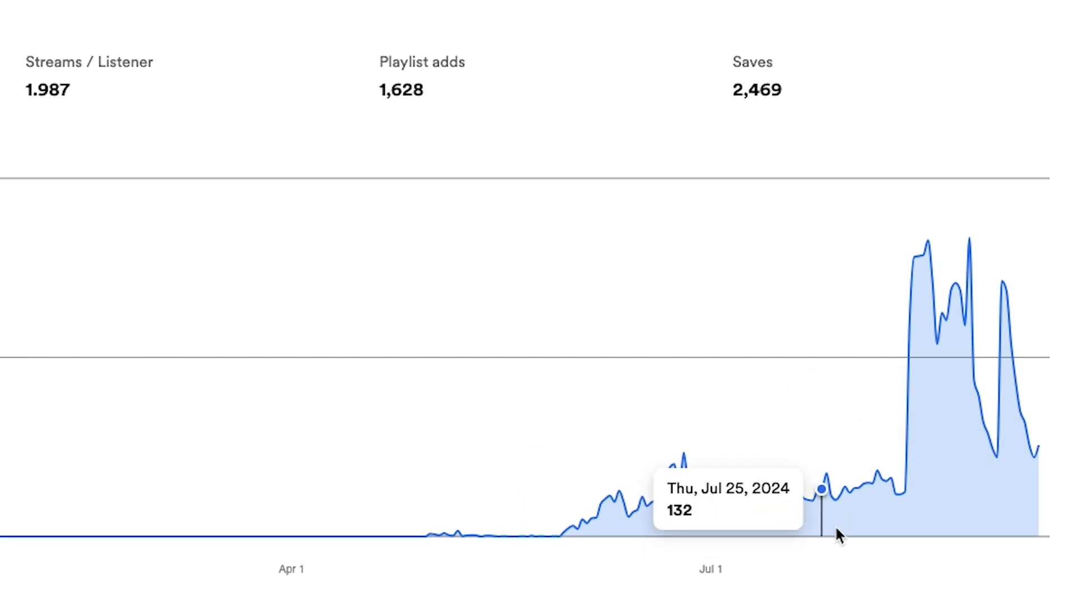
{"action": "mouse_move", "coordinate": [1044, 460]}
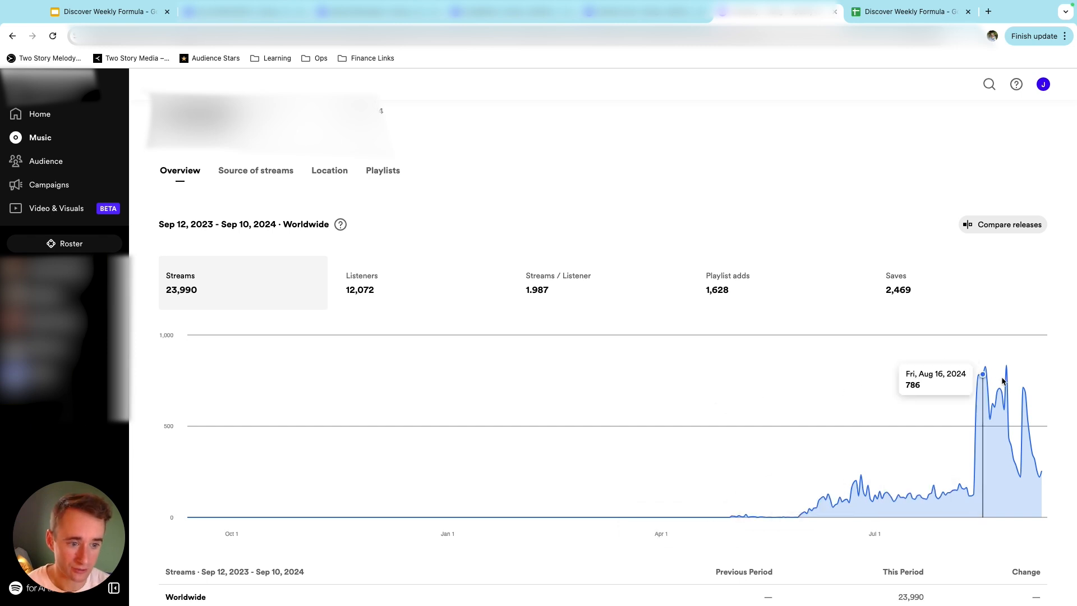
{"action": "mouse_move", "coordinate": [1022, 388]}
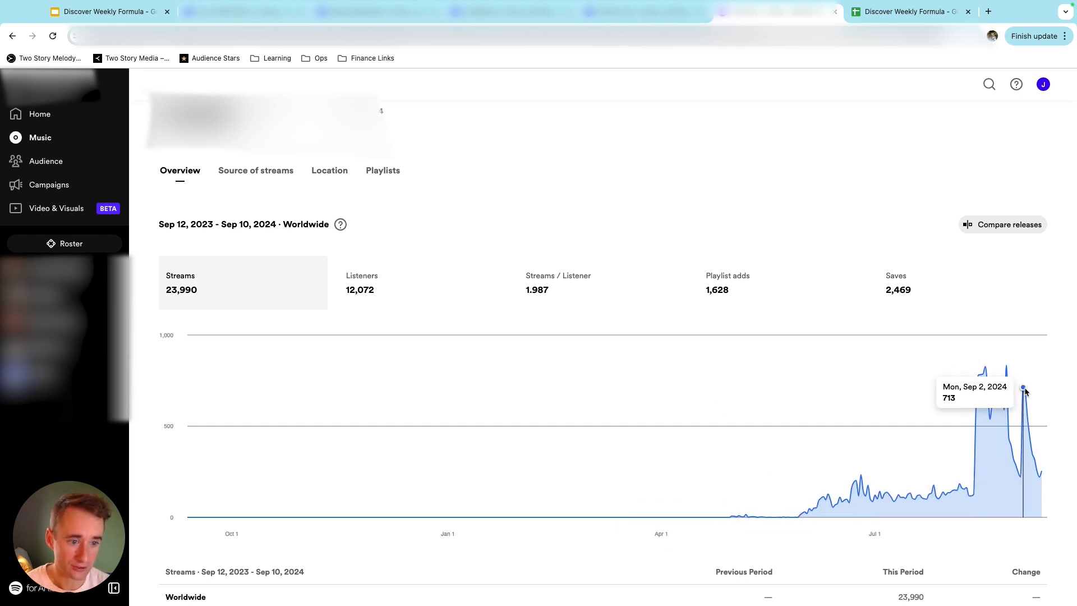
{"action": "mouse_move", "coordinate": [955, 480]}
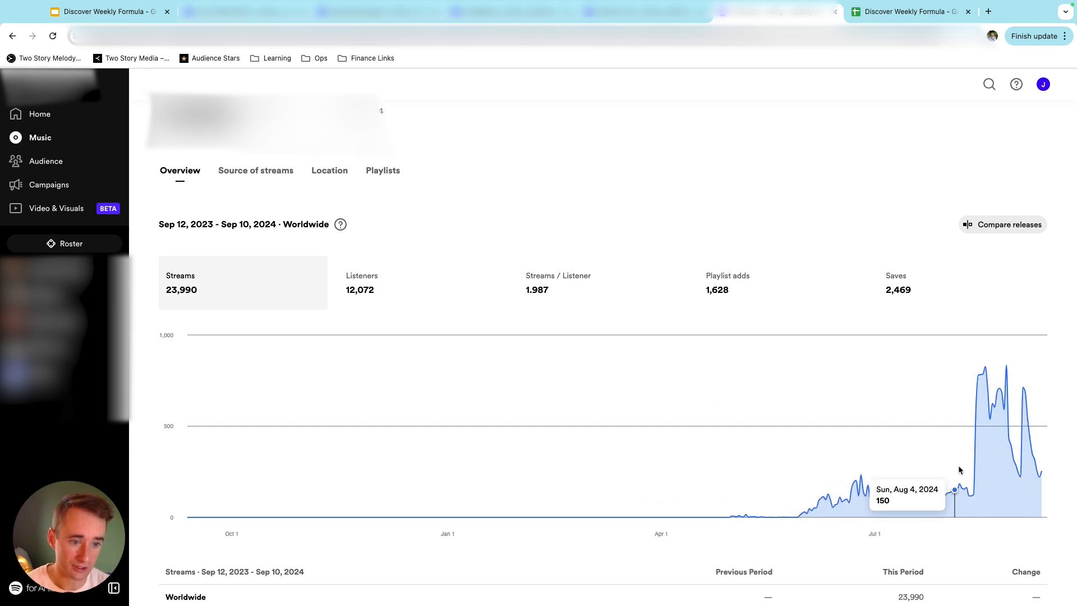
{"action": "mouse_move", "coordinate": [769, 201]}
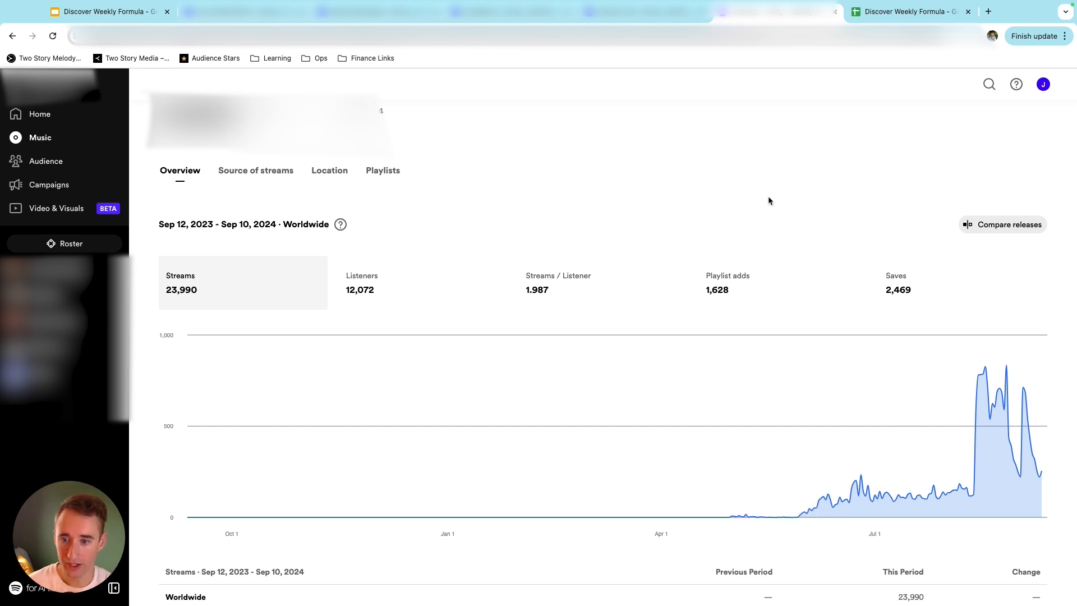
{"action": "mouse_move", "coordinate": [830, 177]}
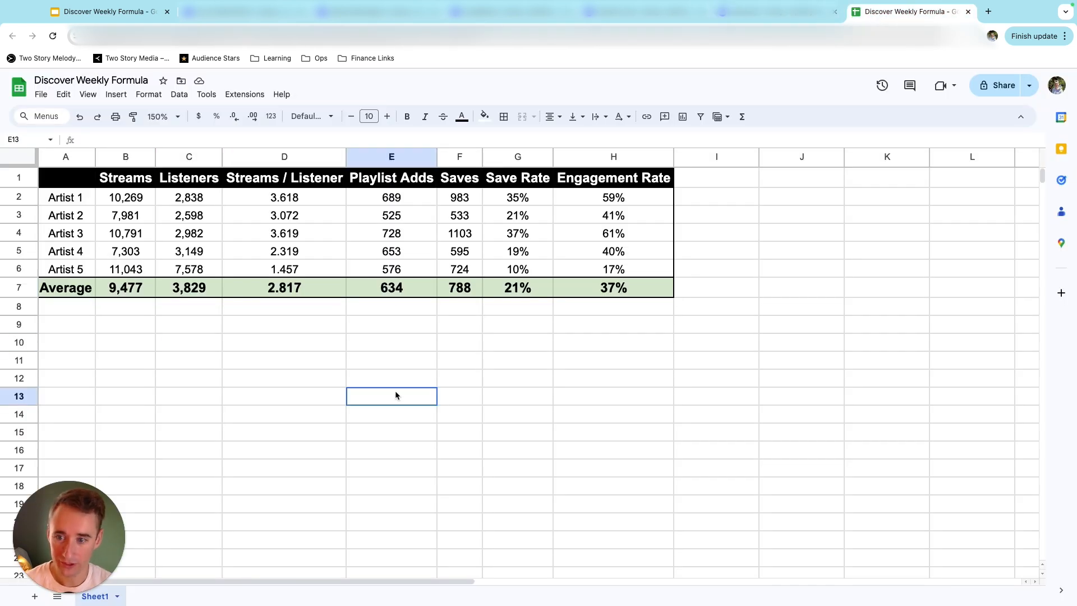
Inspect the Streams, Listeners and Save Rate averages in B7, C7, G7, and Artist 5's G6.
{"action": "left_click", "coordinate": [126, 288]}
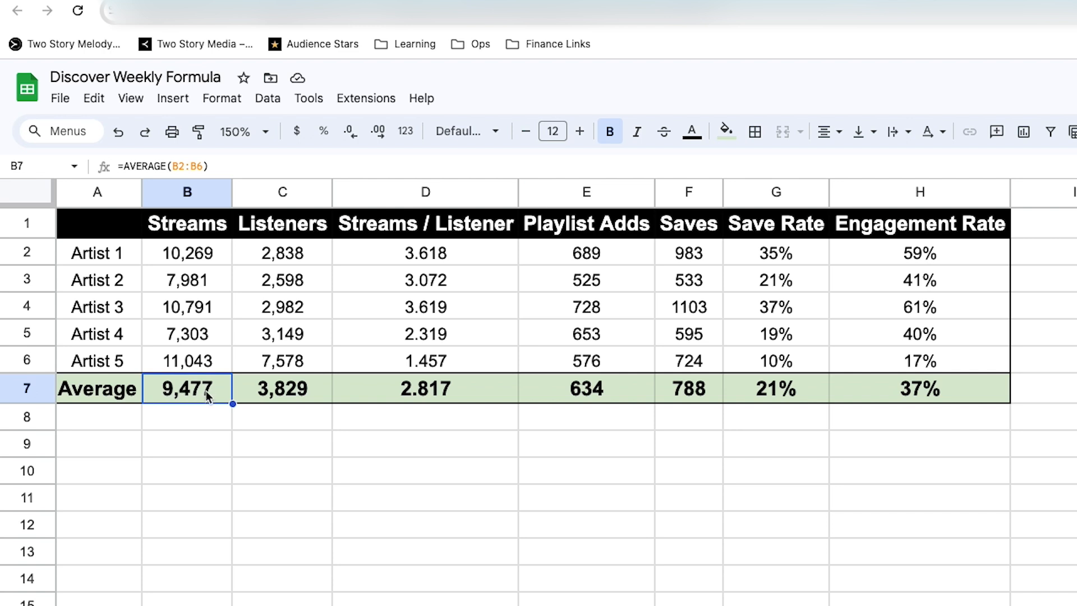
{"action": "left_click", "coordinate": [281, 388]}
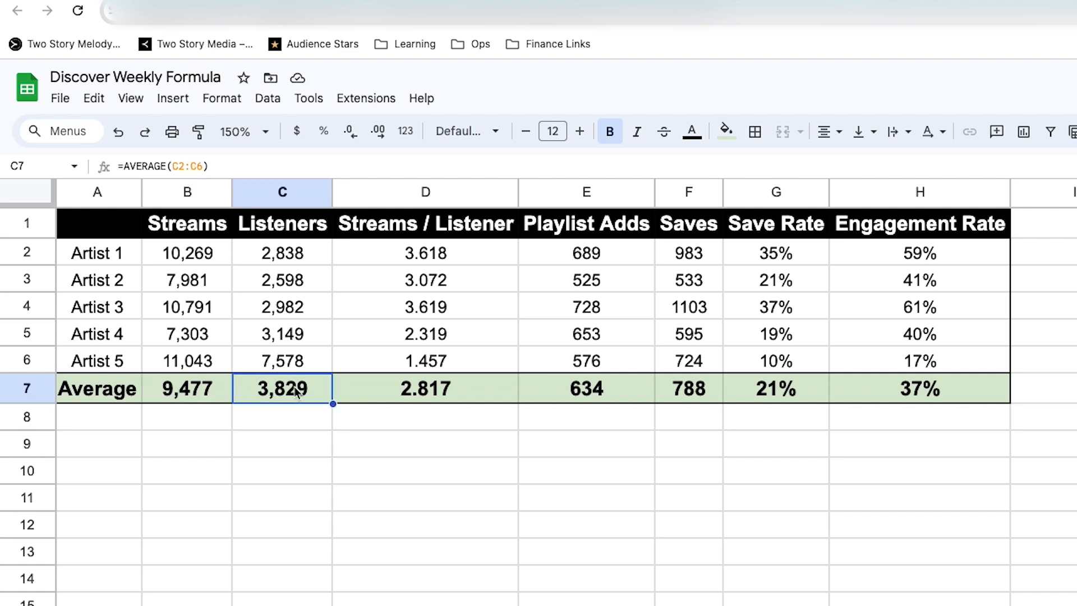
{"action": "left_click", "coordinate": [775, 389]}
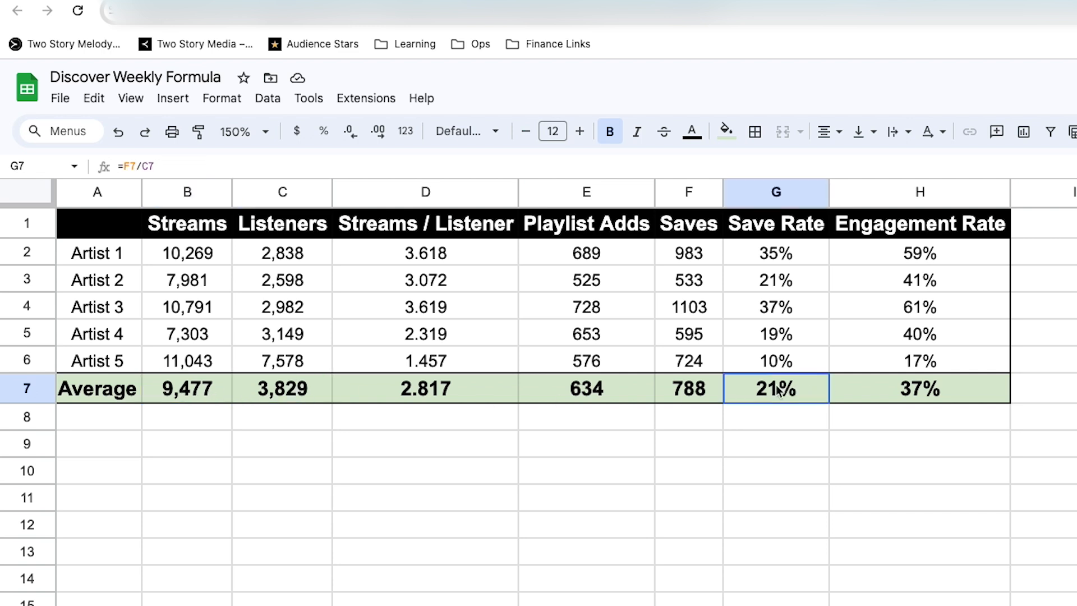
{"action": "left_click", "coordinate": [775, 524]}
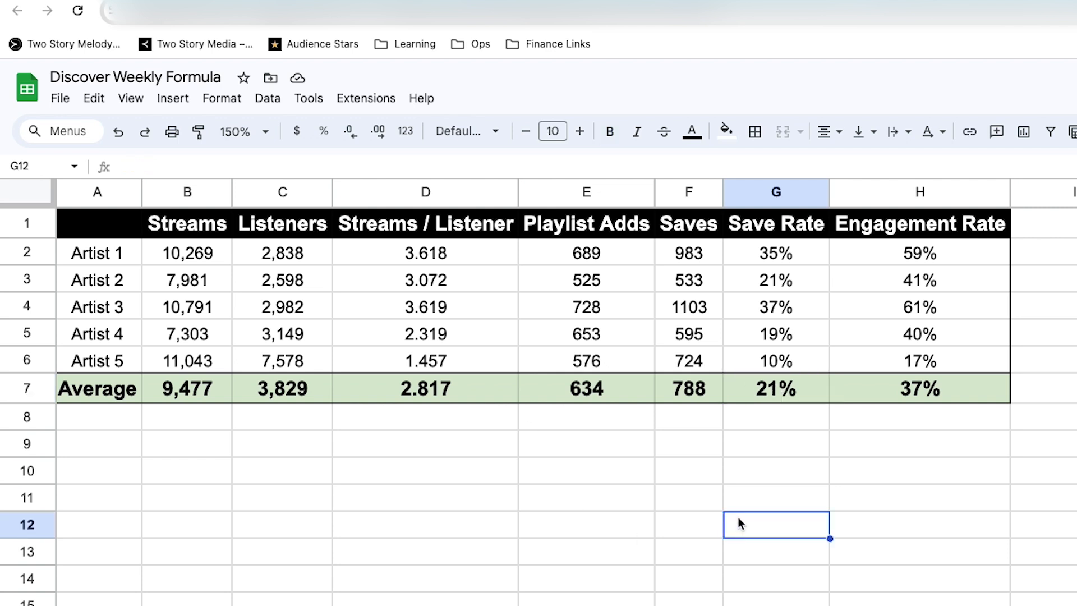
{"action": "left_click", "coordinate": [775, 360]}
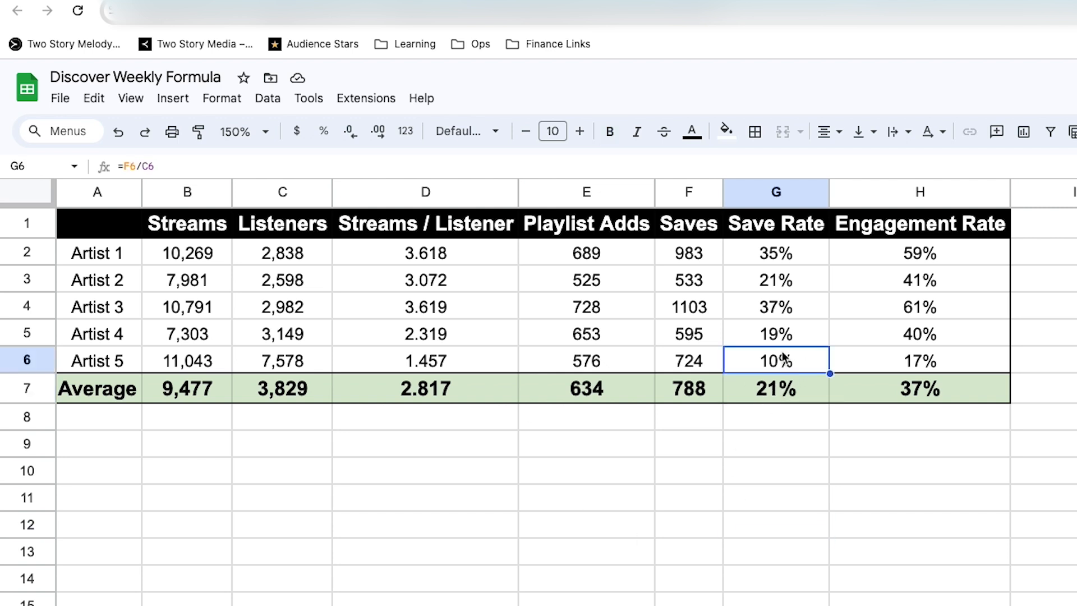
{"action": "mouse_move", "coordinate": [789, 315]}
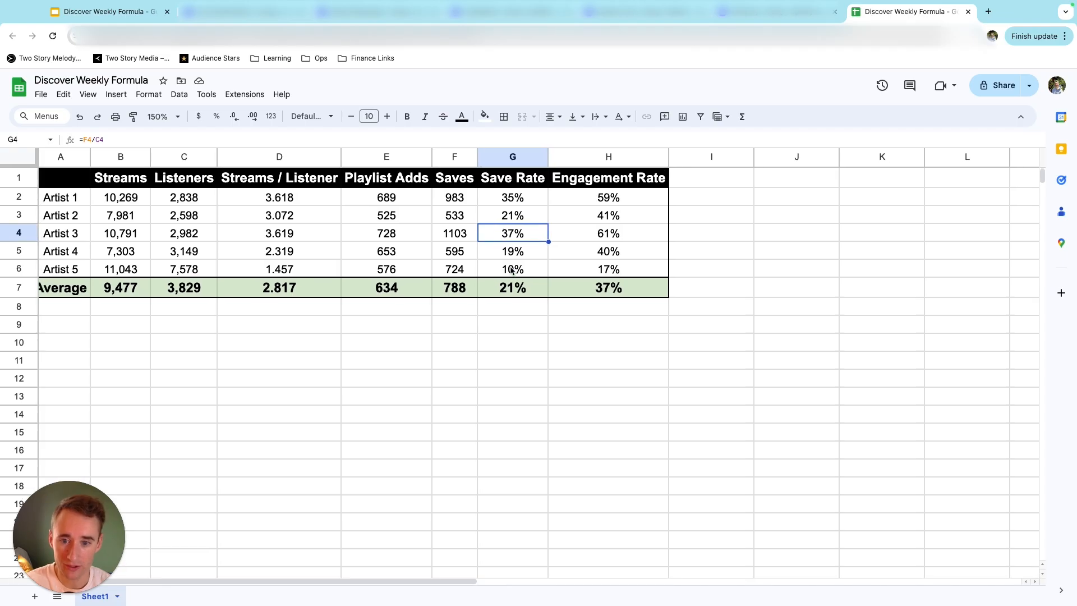
Recheck the G7 average, Artist 4 and 5 stream counts in B5–B6, and G6's save rate.
{"action": "left_click", "coordinate": [511, 287]}
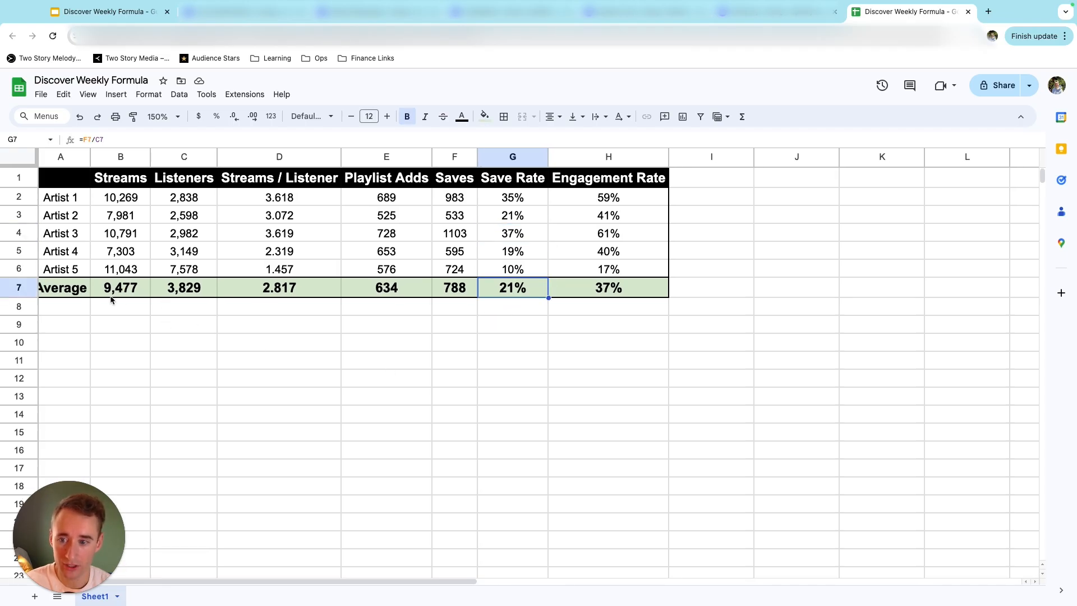
{"action": "left_click", "coordinate": [120, 250]}
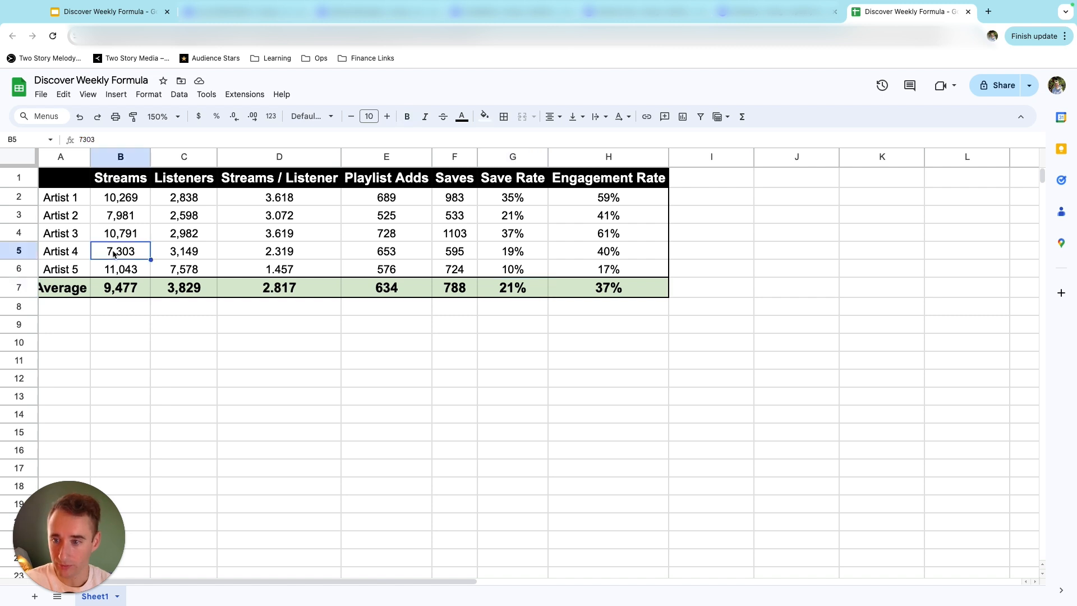
{"action": "left_click", "coordinate": [120, 268]}
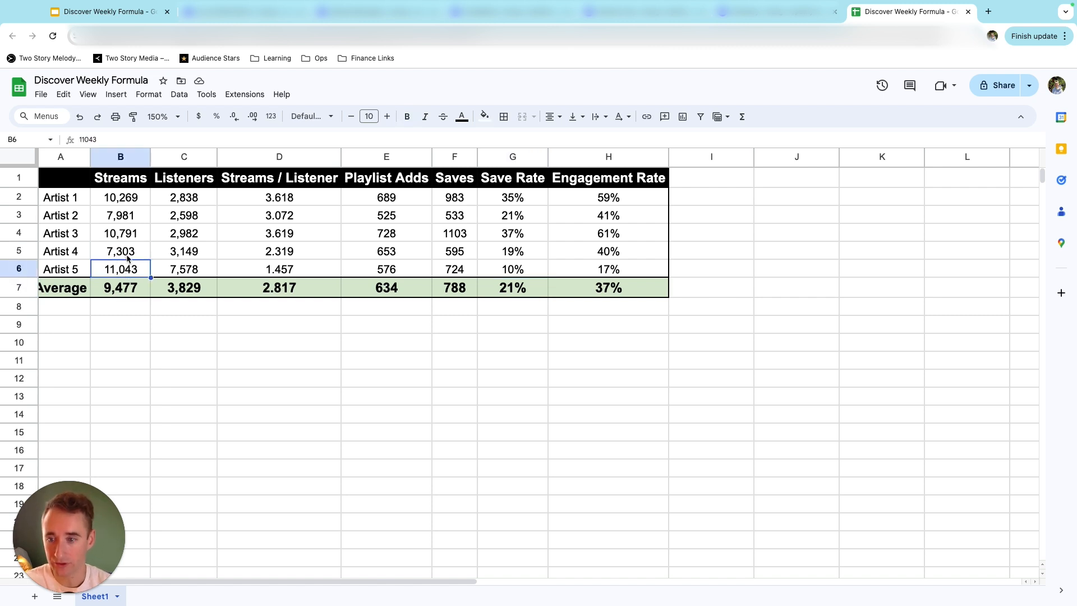
{"action": "mouse_move", "coordinate": [243, 287]}
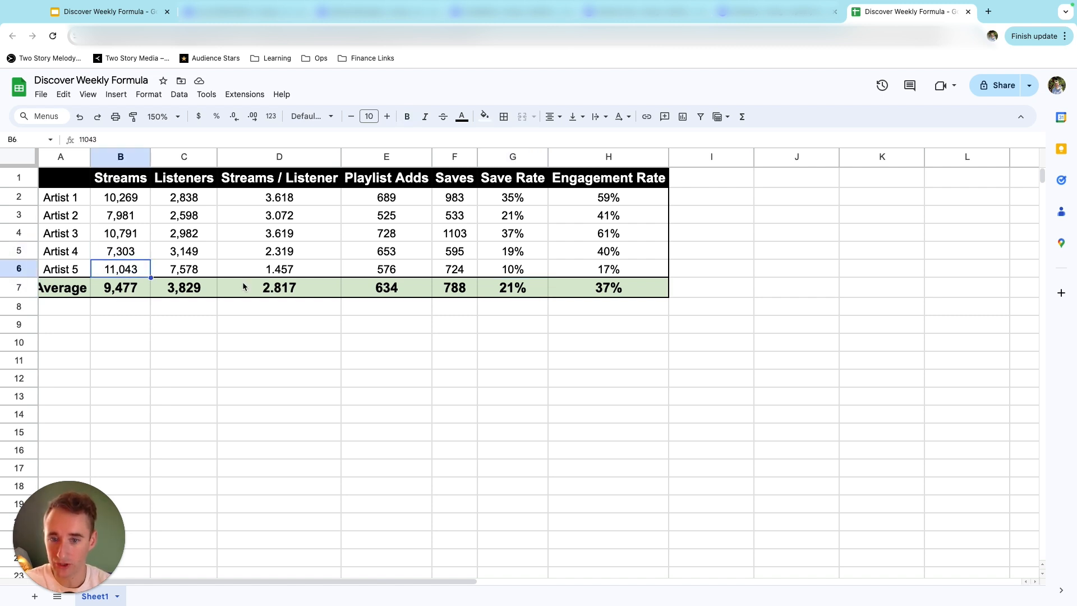
{"action": "left_click", "coordinate": [512, 268]}
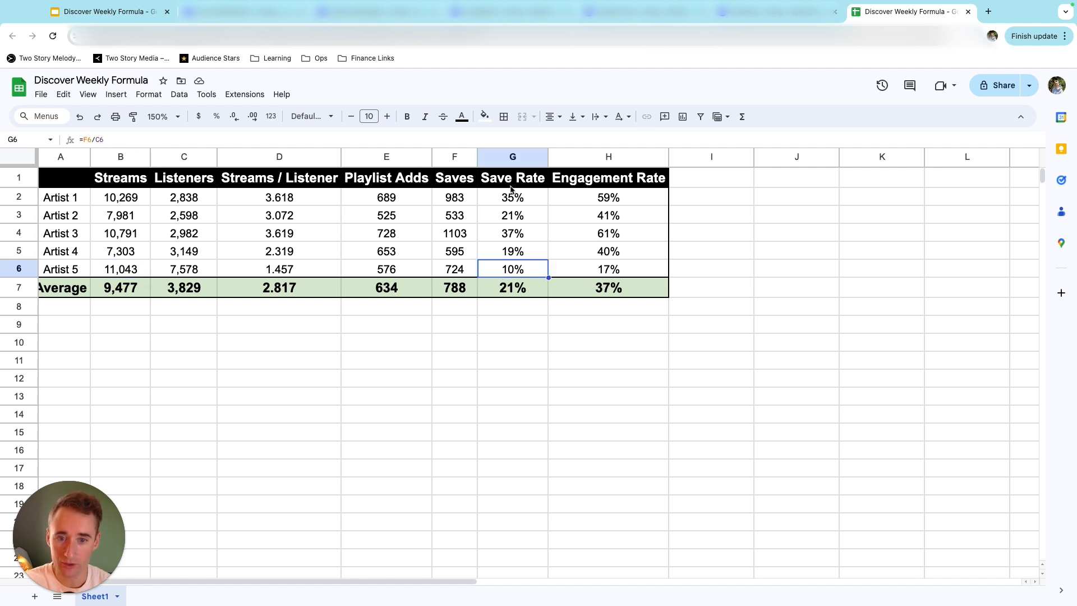